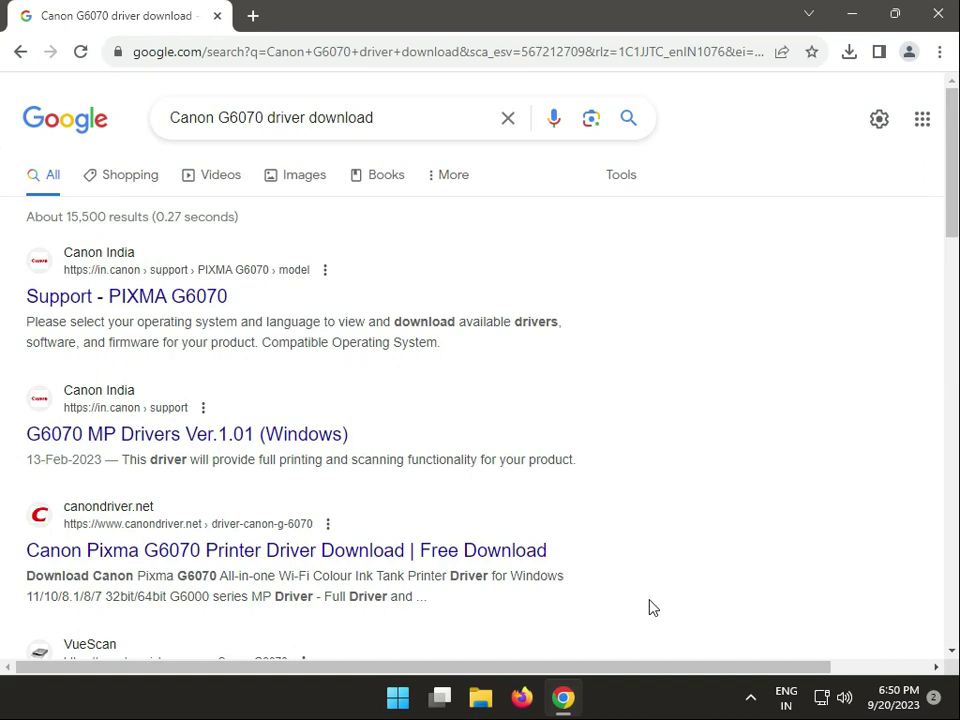
mouse_move(652, 608)
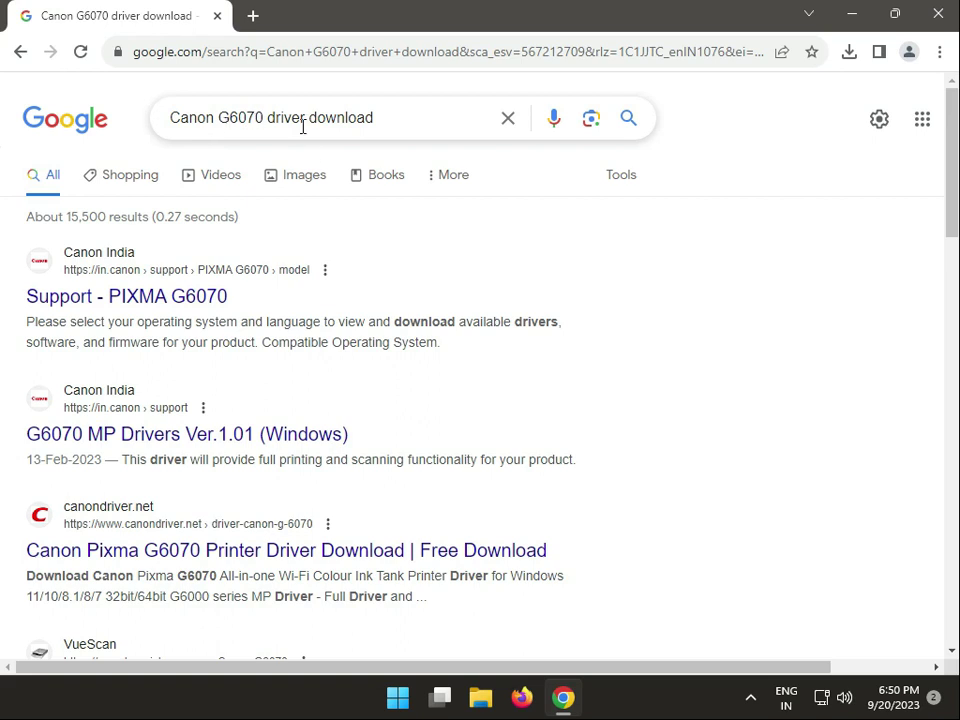
Open the 'Support - PIXMA G6070' search result in a new tab from its context menu.
right_click(126, 296)
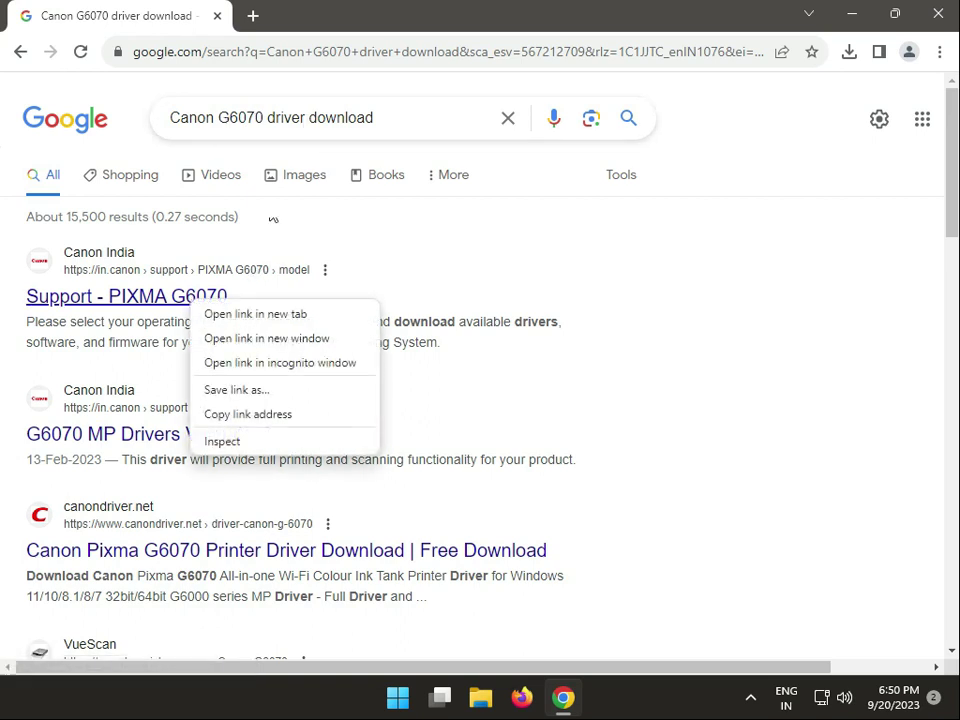
mouse_move(264, 314)
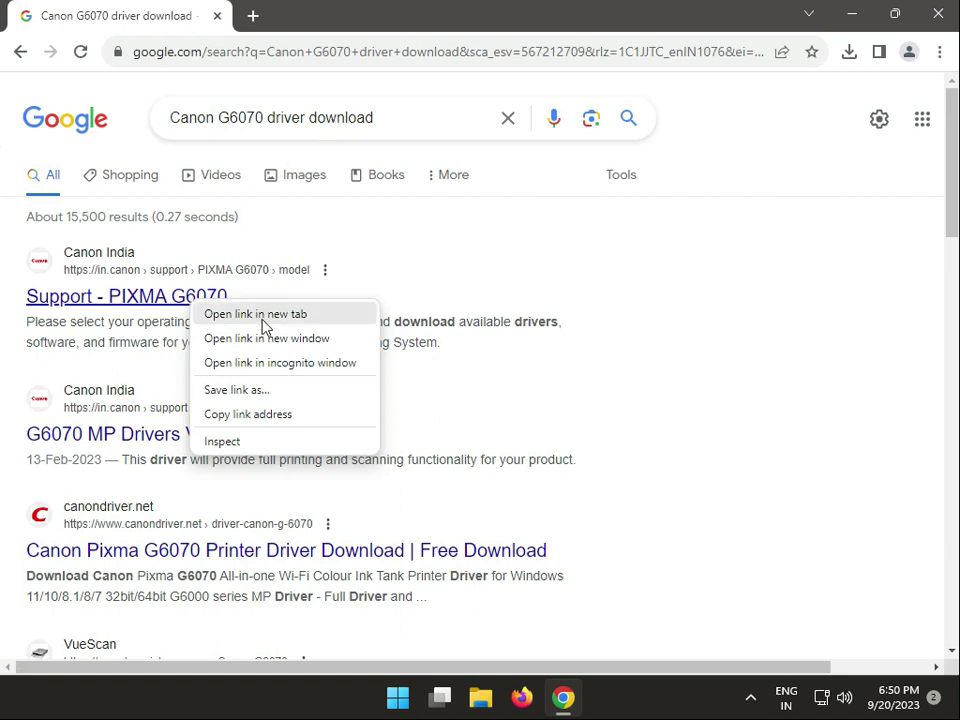
left_click(256, 312)
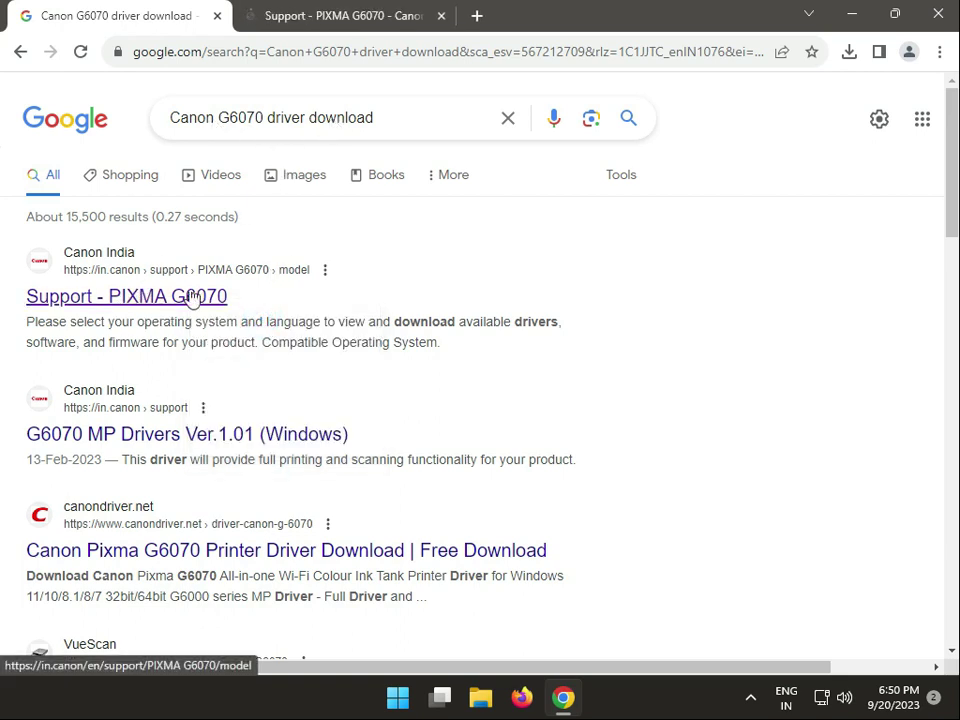
Switch to the new support tab and scroll down to Drivers, Software & Firmware.
left_click(126, 296)
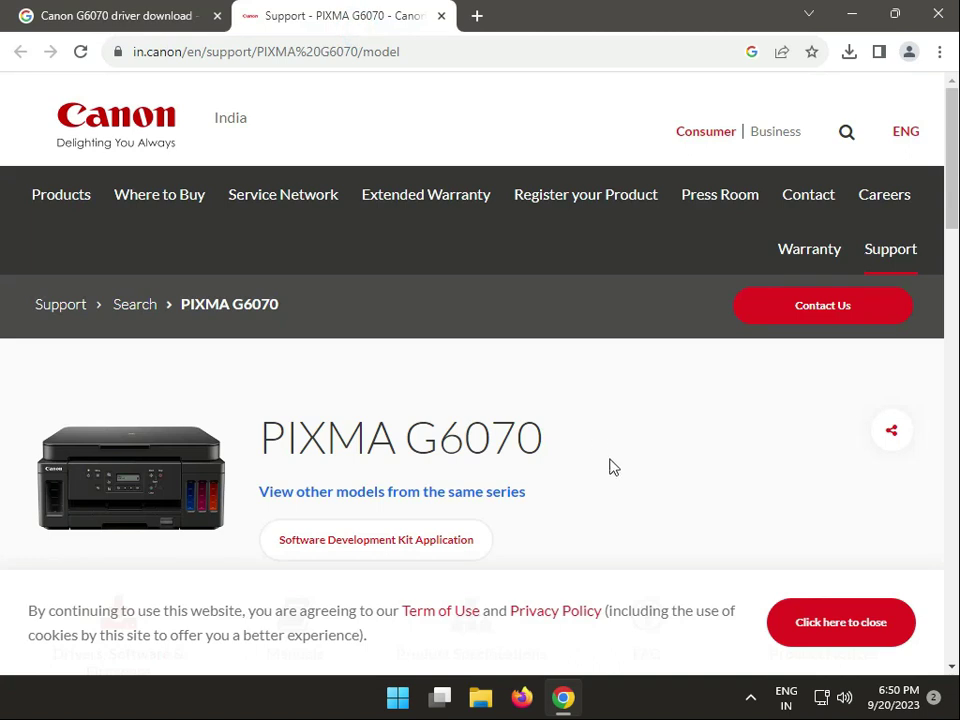
scroll("down", 3)
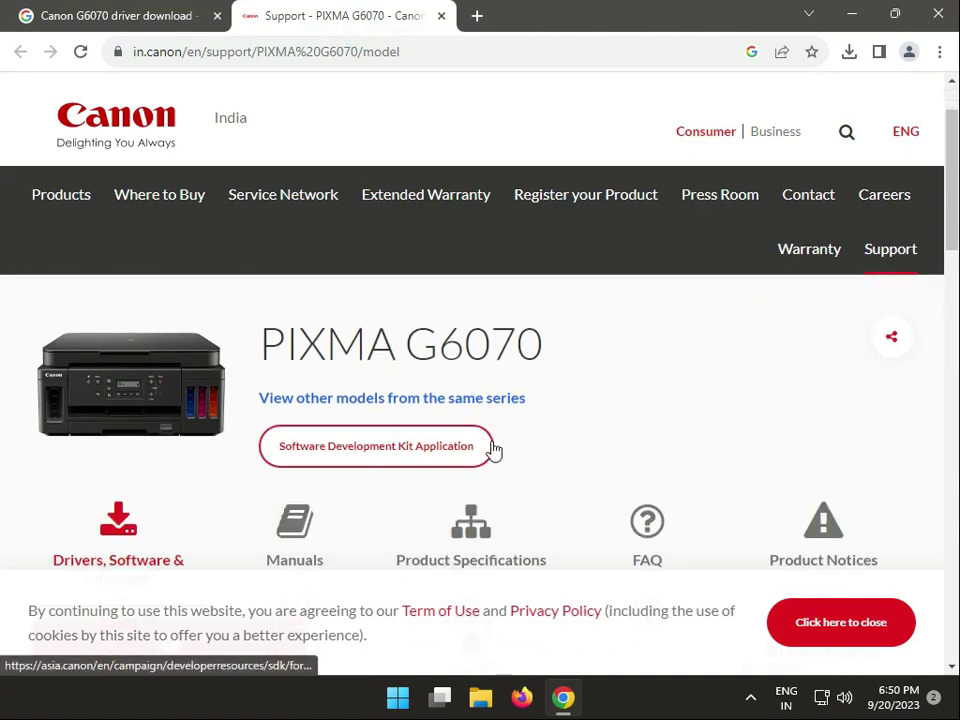
scroll("down", 3)
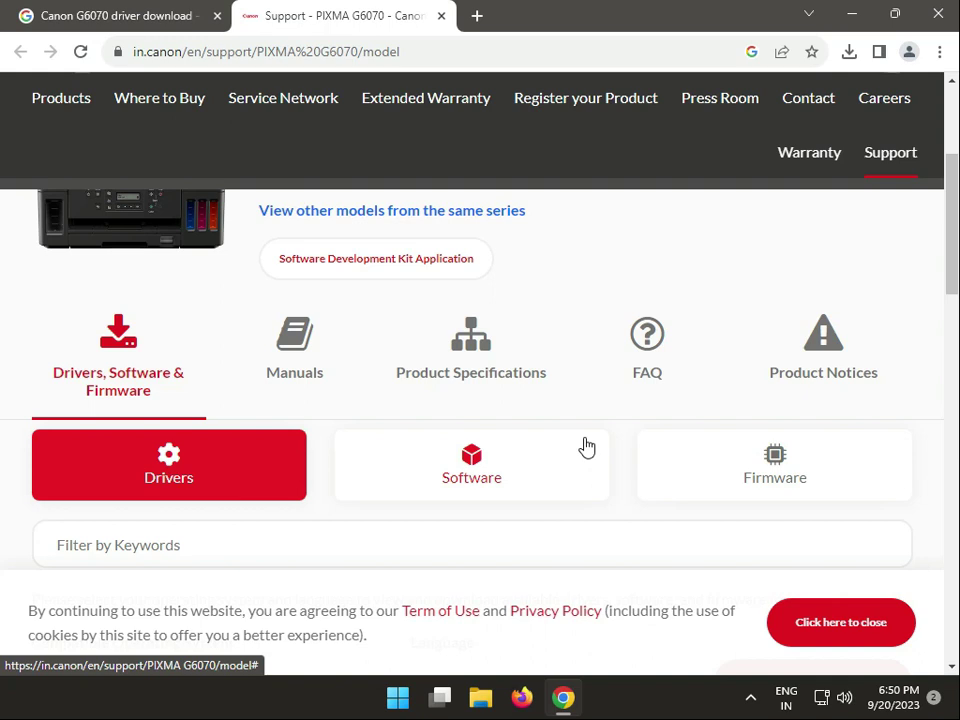
scroll("down", 3)
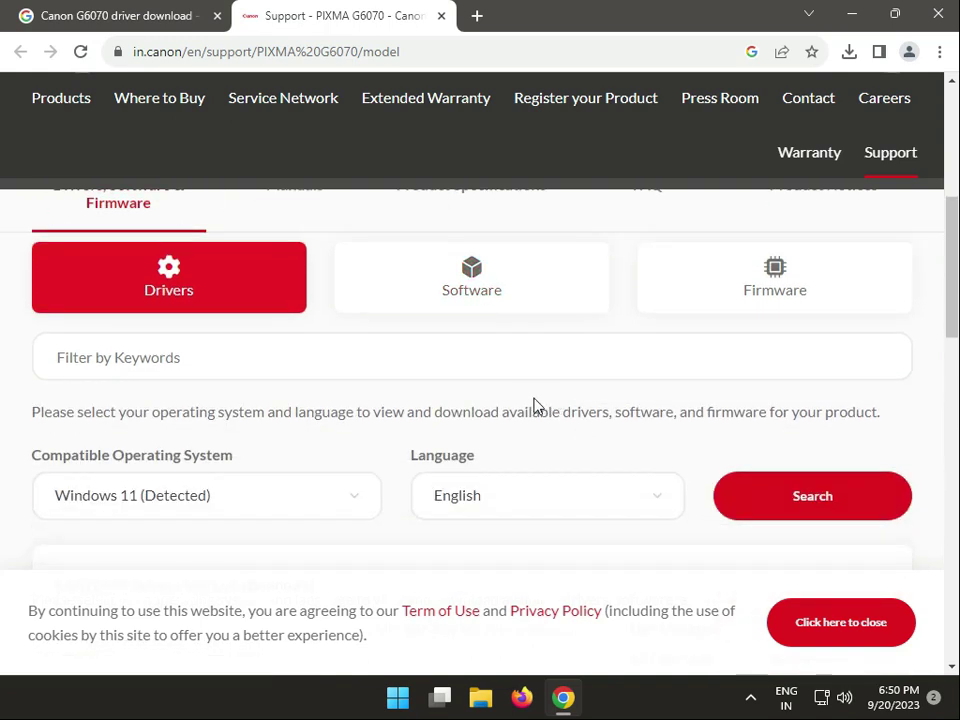
left_click(812, 496)
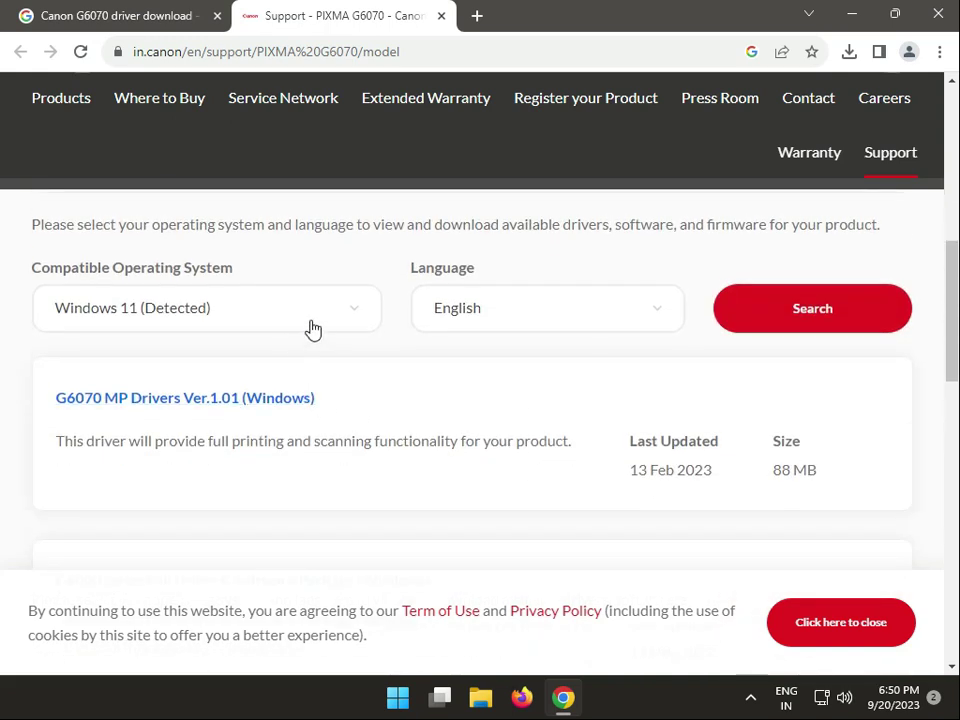
Keep Windows 11 (Detected) as the compatible operating system for the driver listing.
left_click(208, 308)
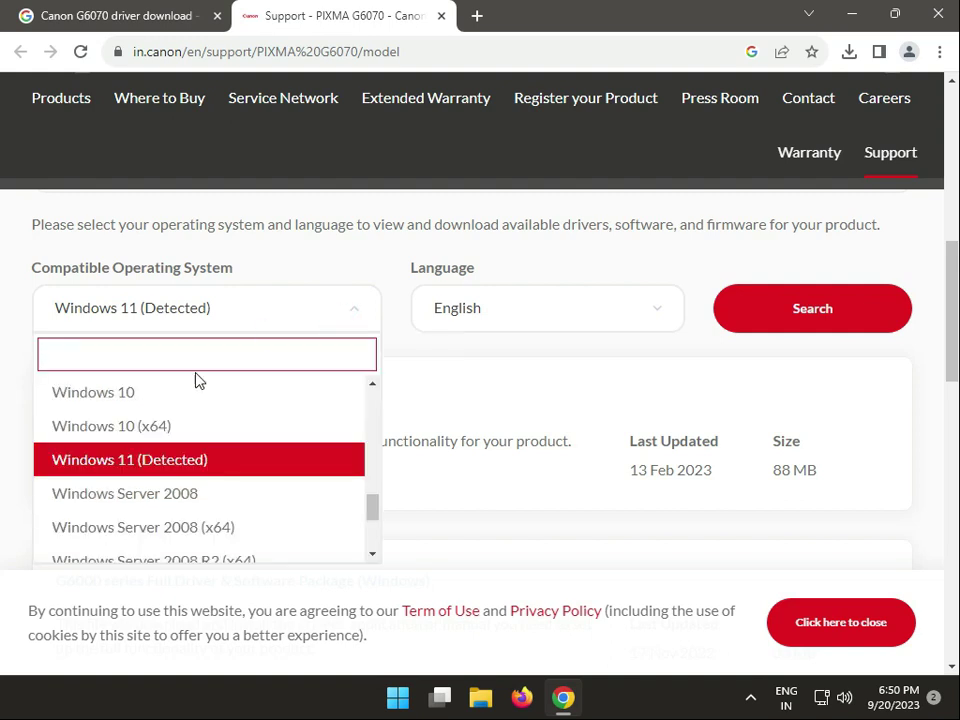
scroll("down", 3)
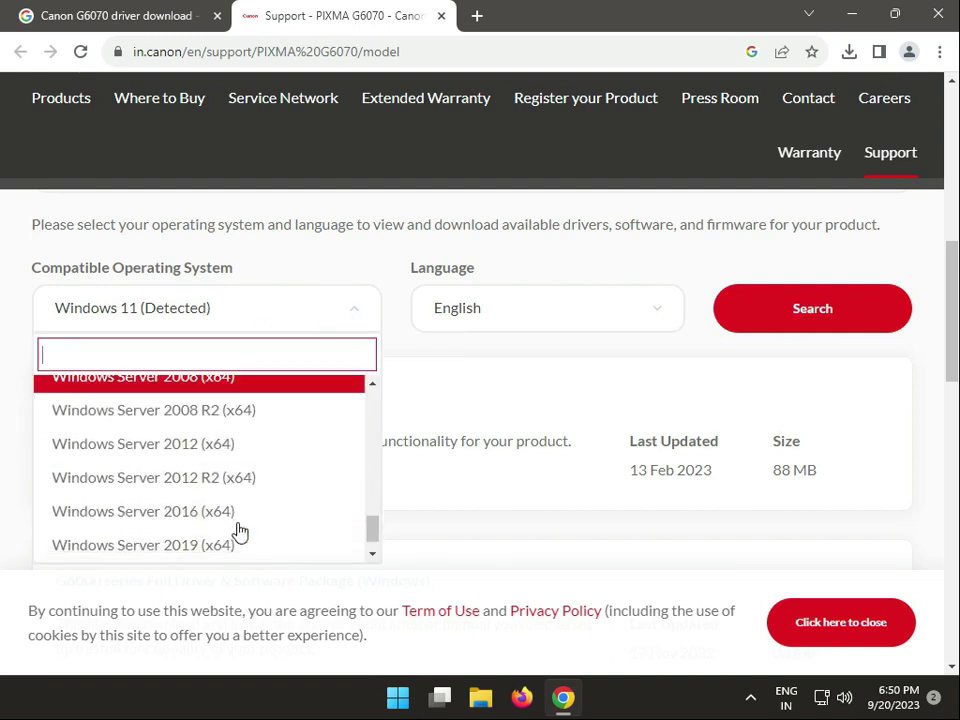
left_click(392, 342)
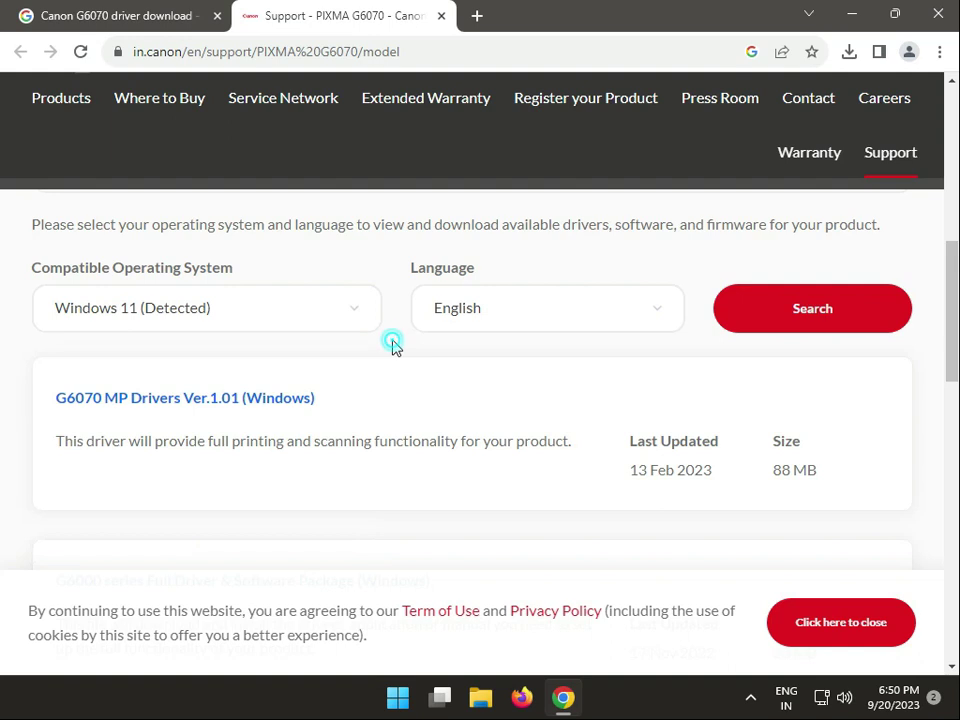
mouse_move(178, 324)
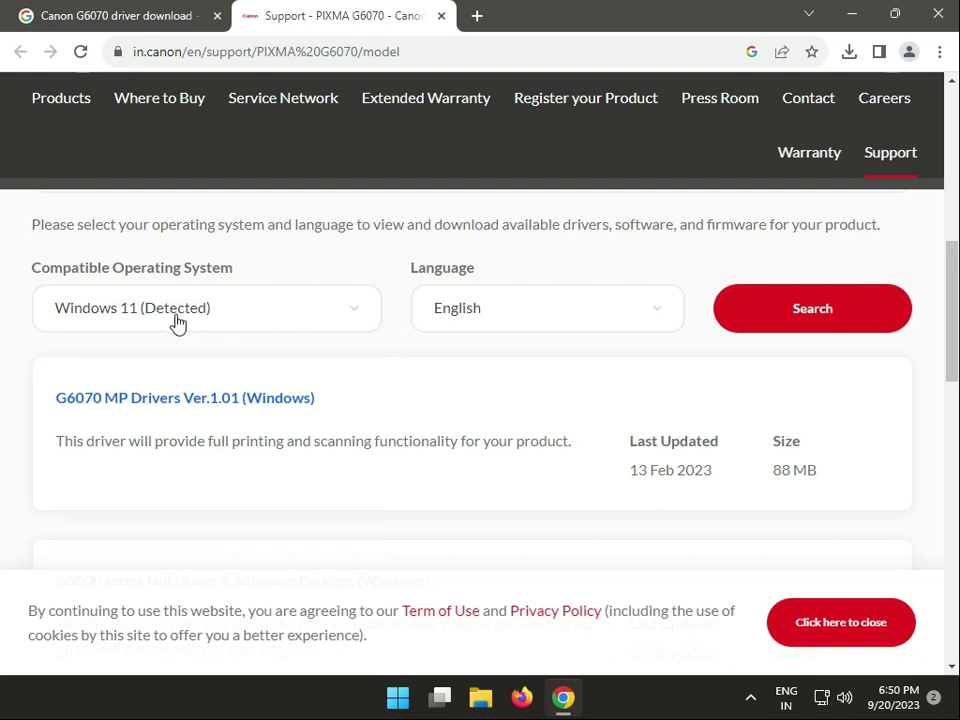
mouse_move(206, 336)
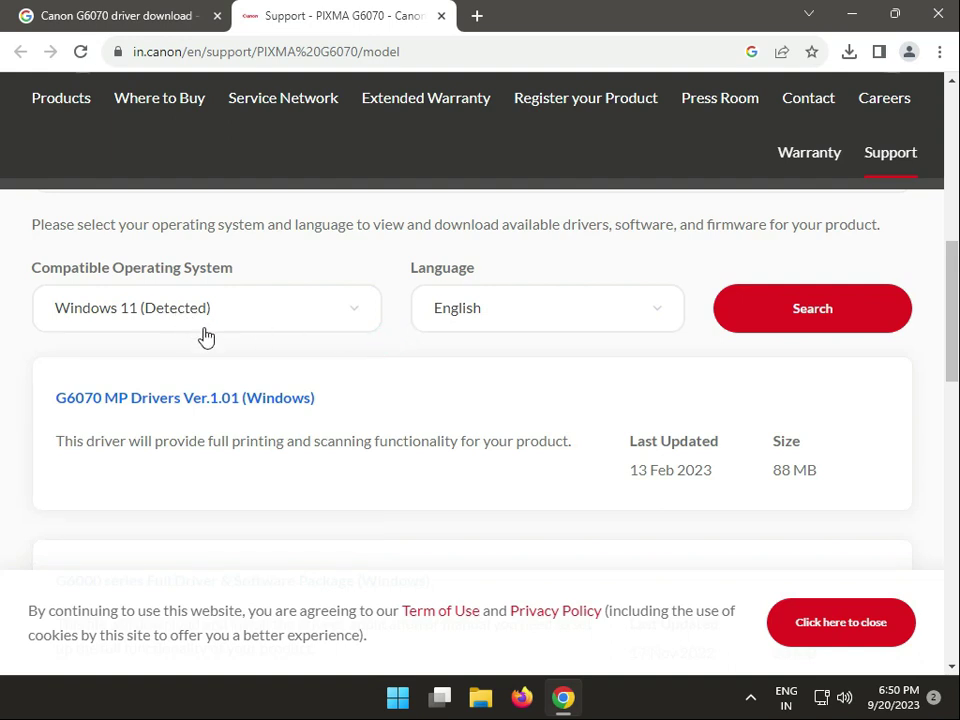
left_click(548, 308)
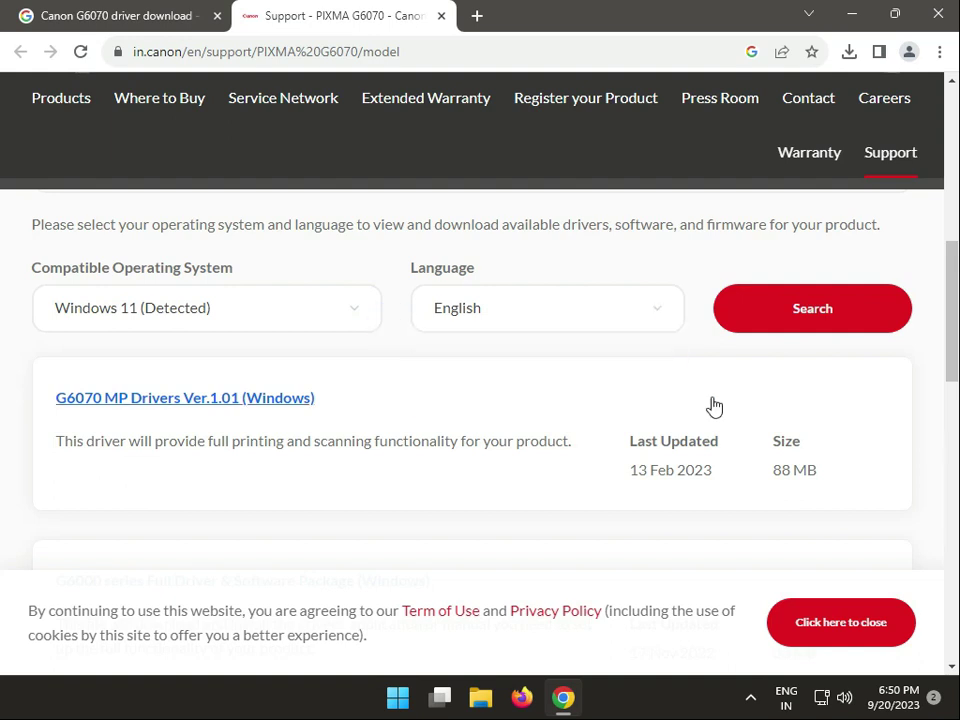
scroll("down", 3)
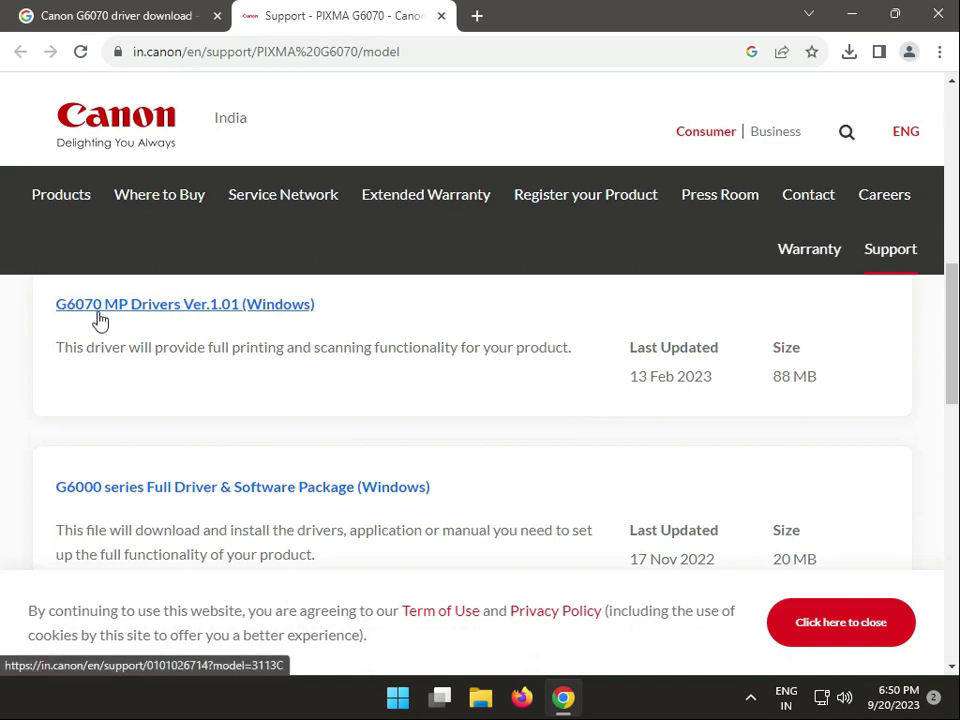
mouse_move(262, 336)
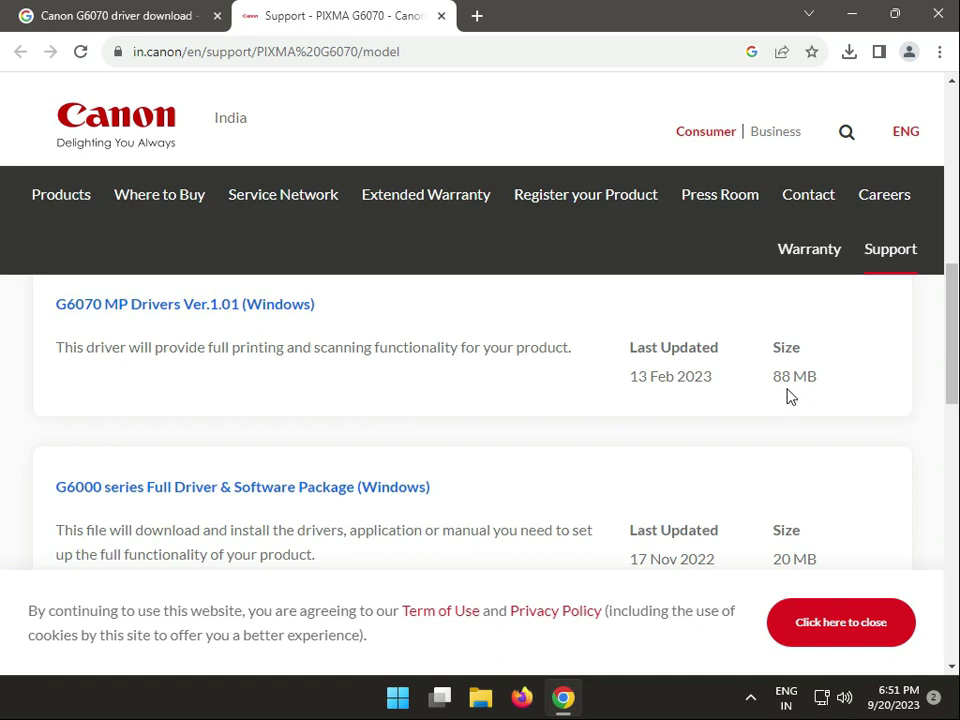
mouse_move(64, 470)
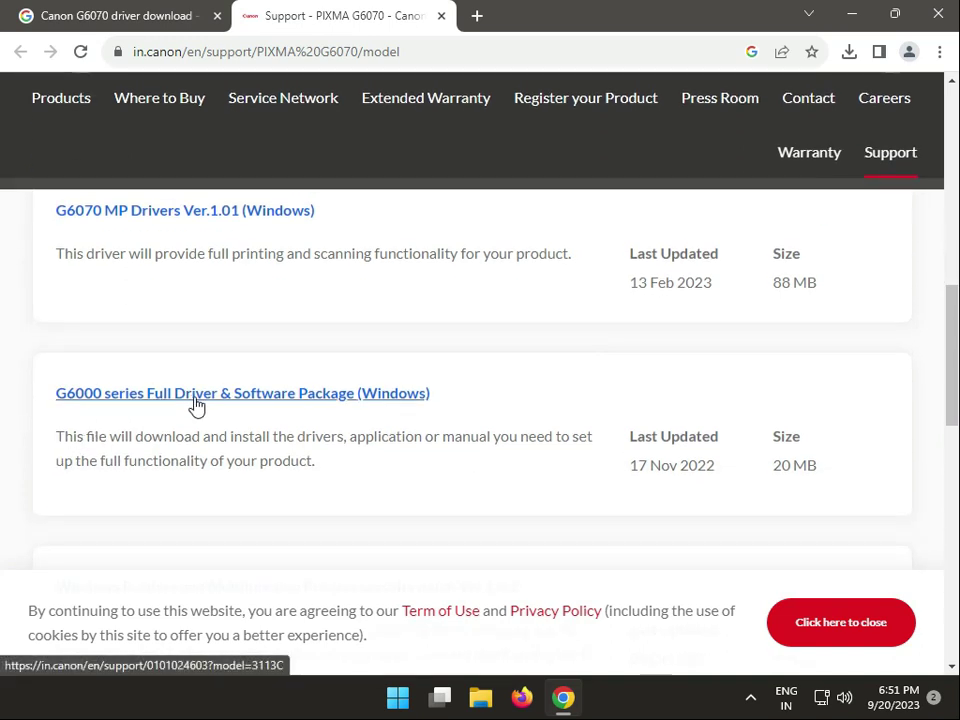
mouse_move(472, 452)
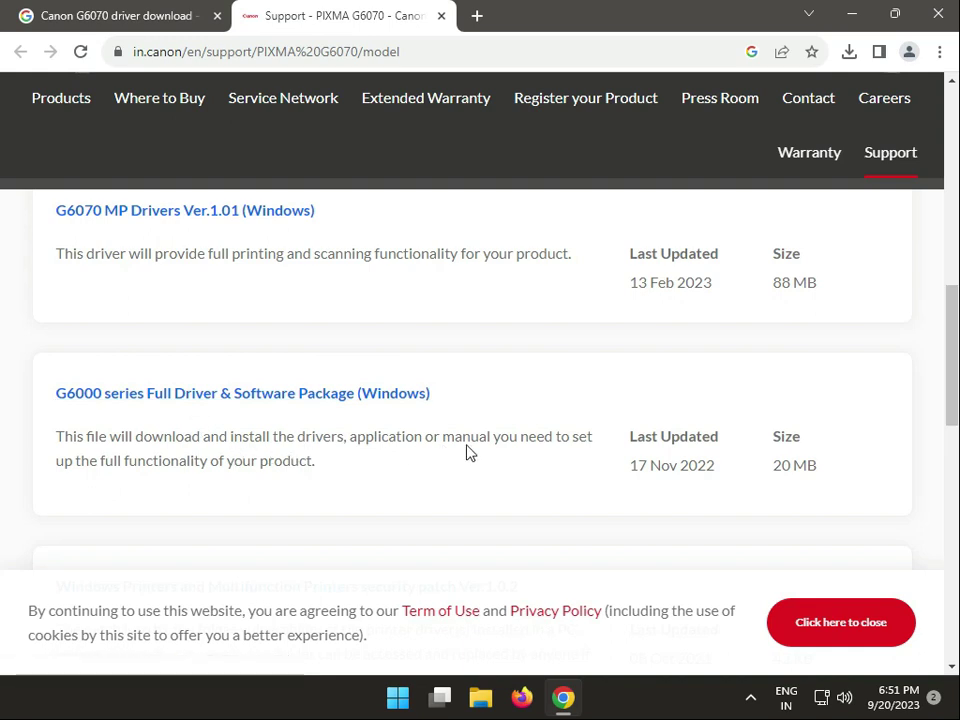
scroll("down", 3)
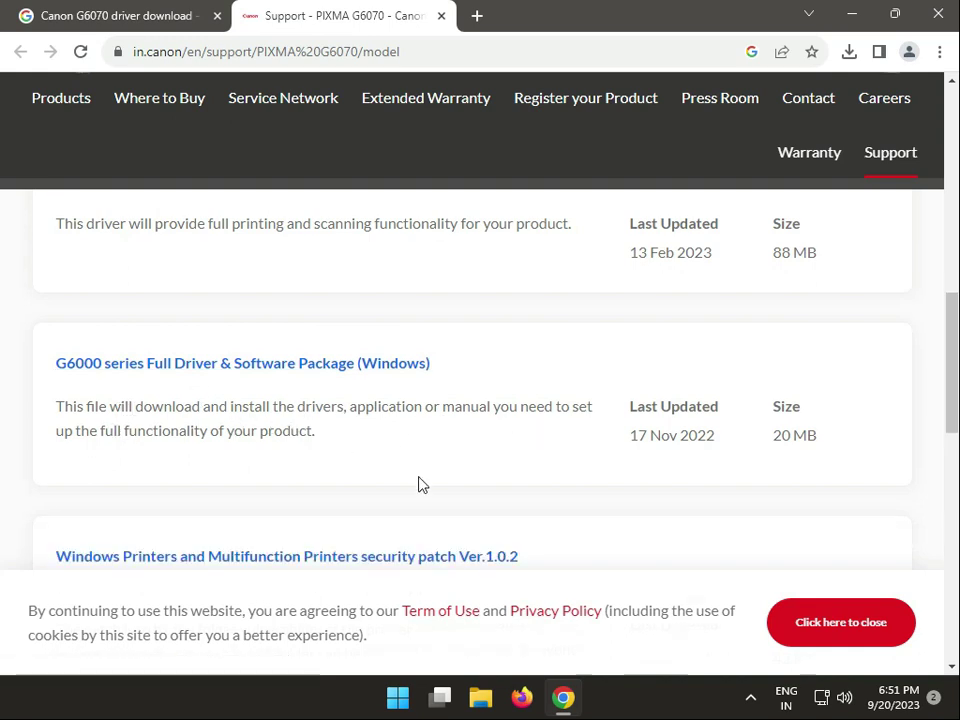
scroll("down", 3)
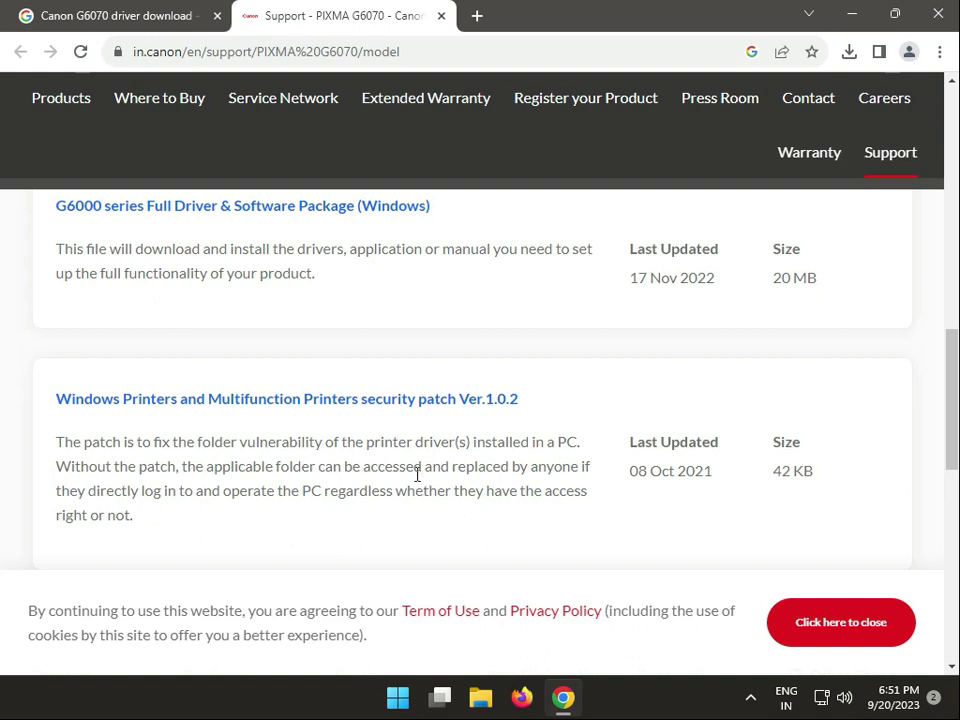
scroll("up", 3)
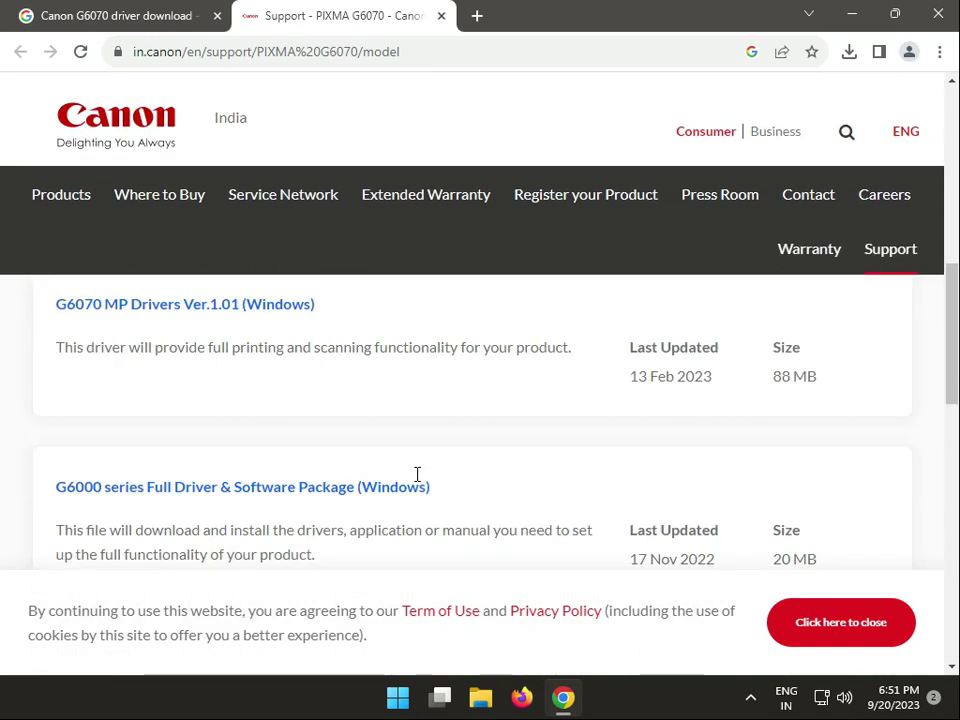
scroll("up", 3)
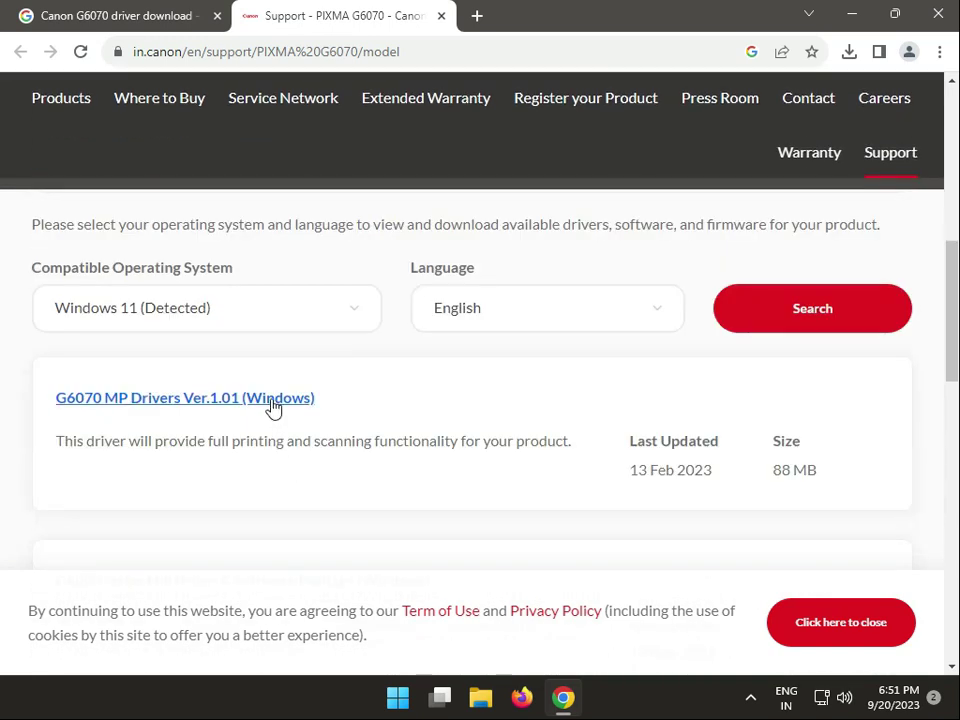
Download the G6070 MP Drivers Ver.1.01 (Windows) installer and show it in recent downloads.
left_click(184, 396)
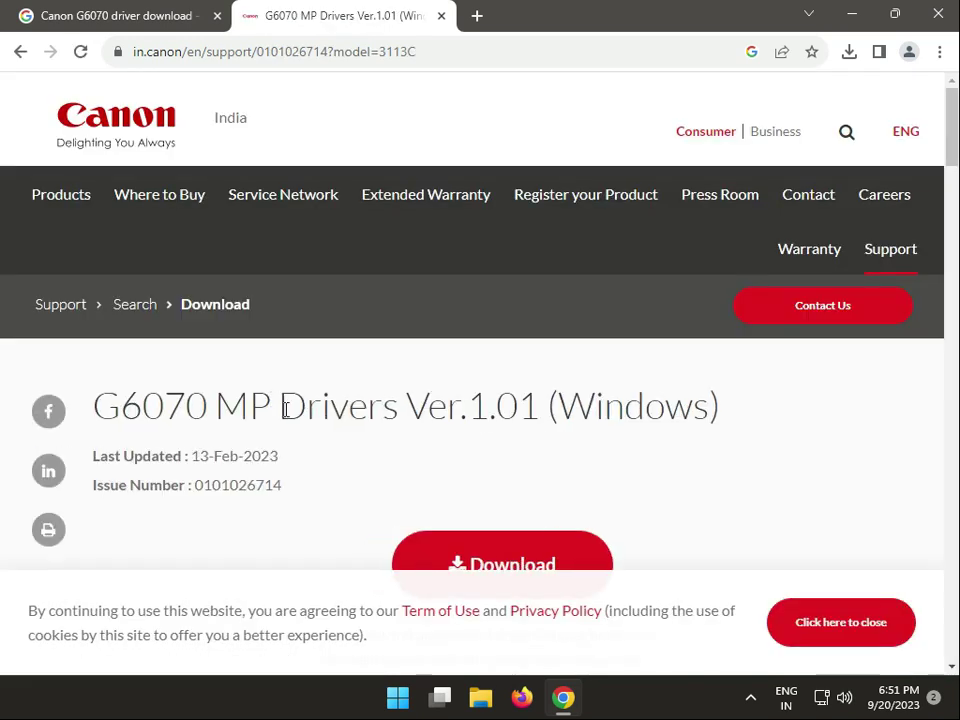
scroll("down", 3)
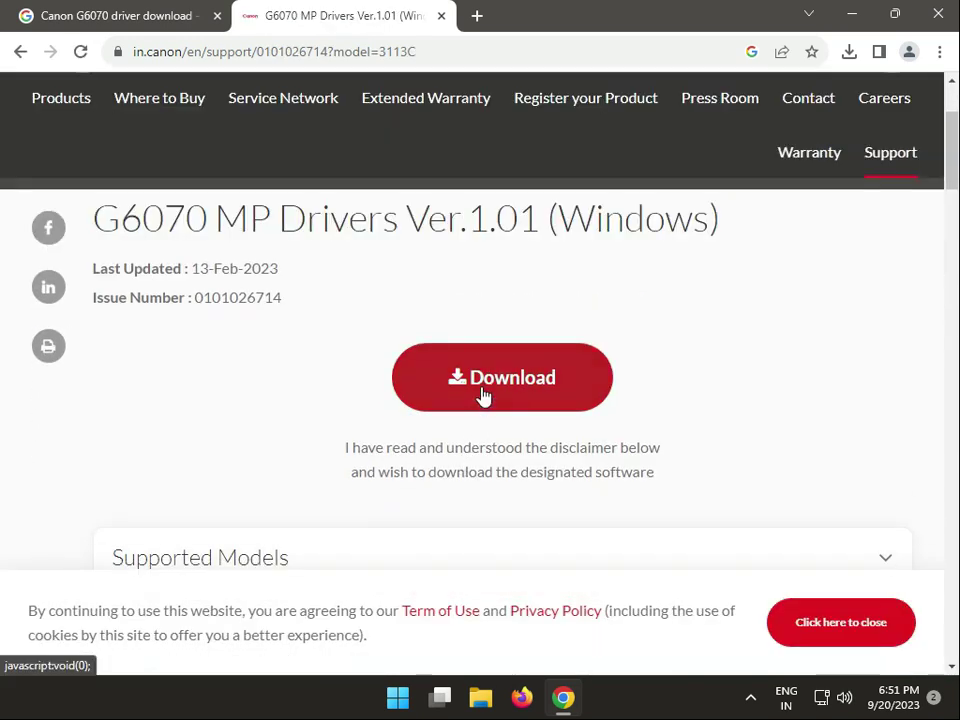
mouse_move(204, 290)
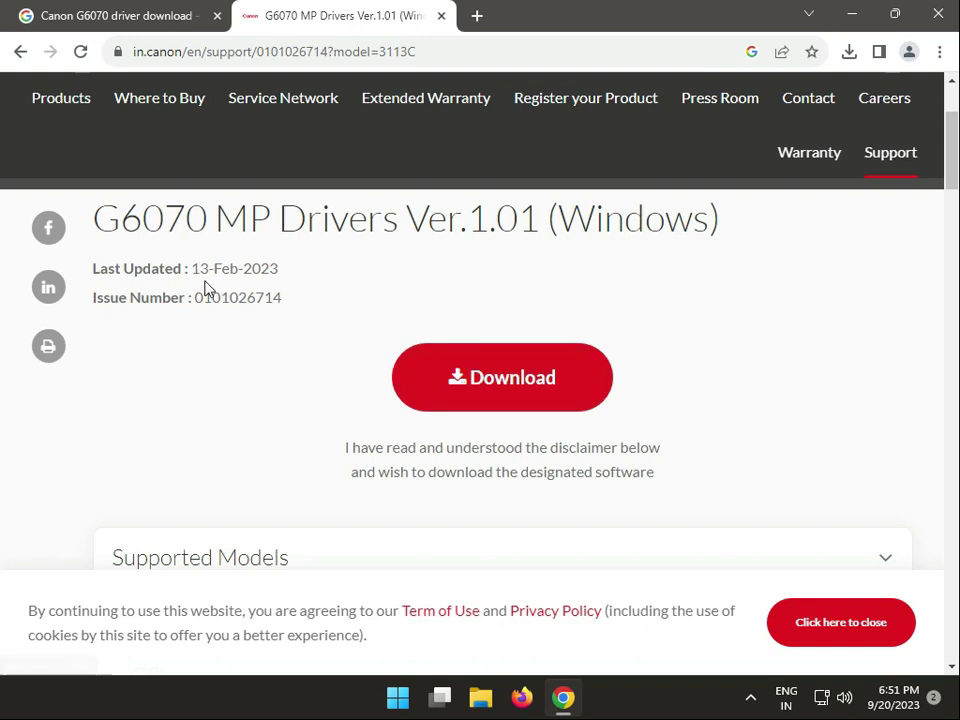
scroll("down", 3)
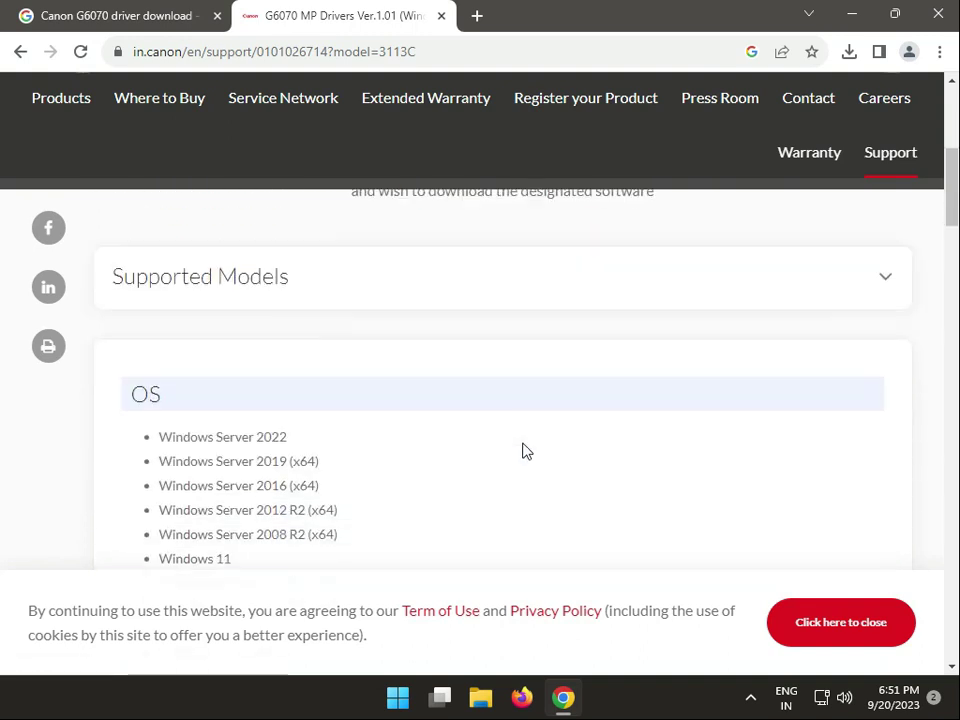
scroll("up", 3)
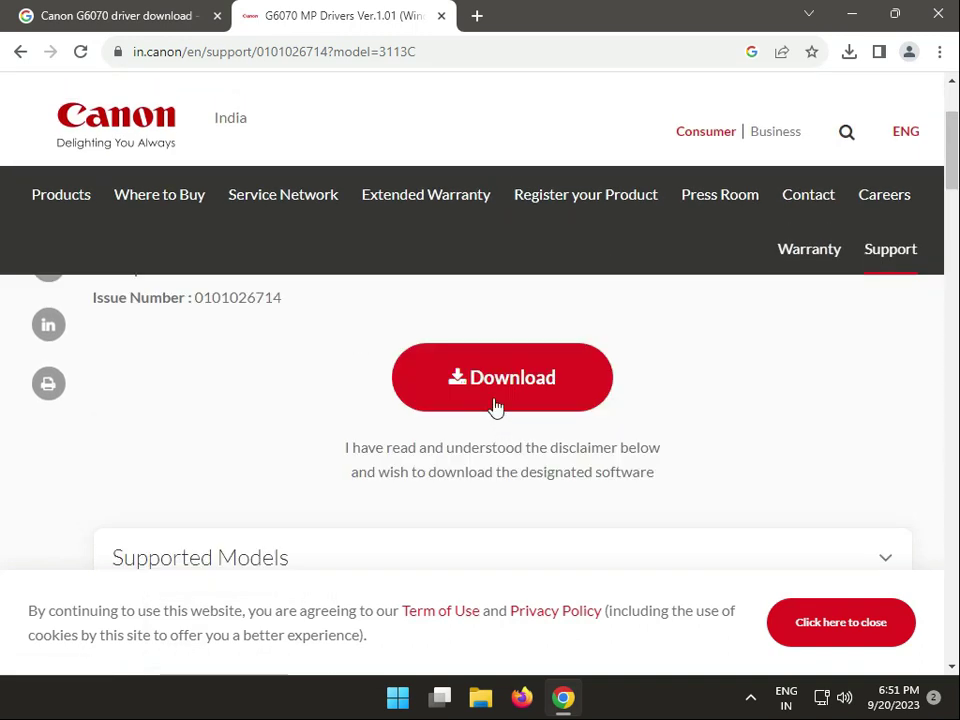
left_click(502, 376)
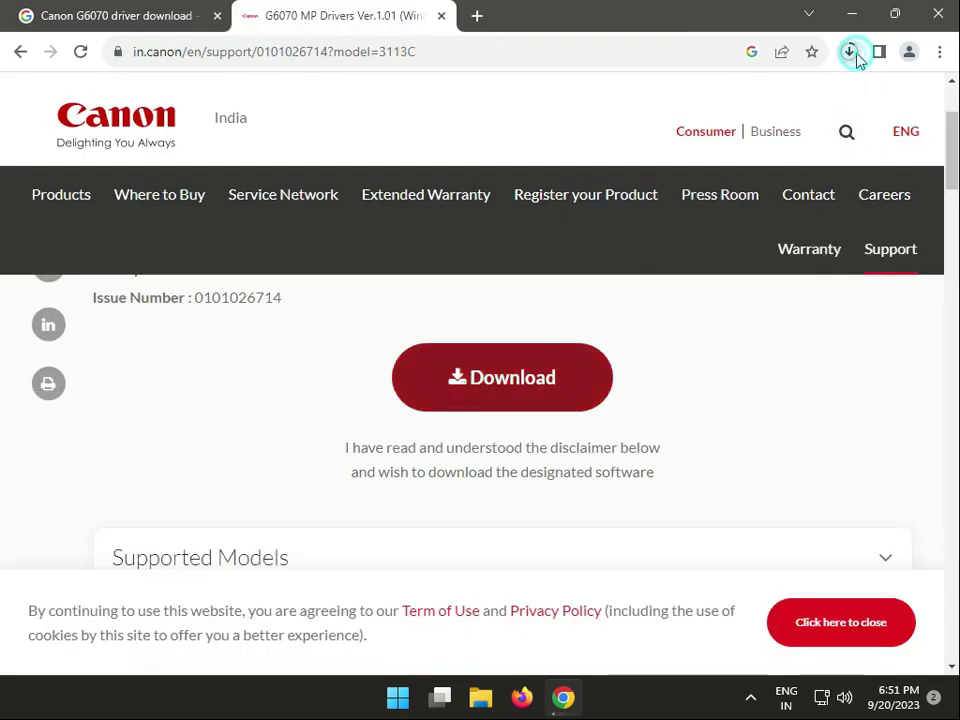
left_click(848, 52)
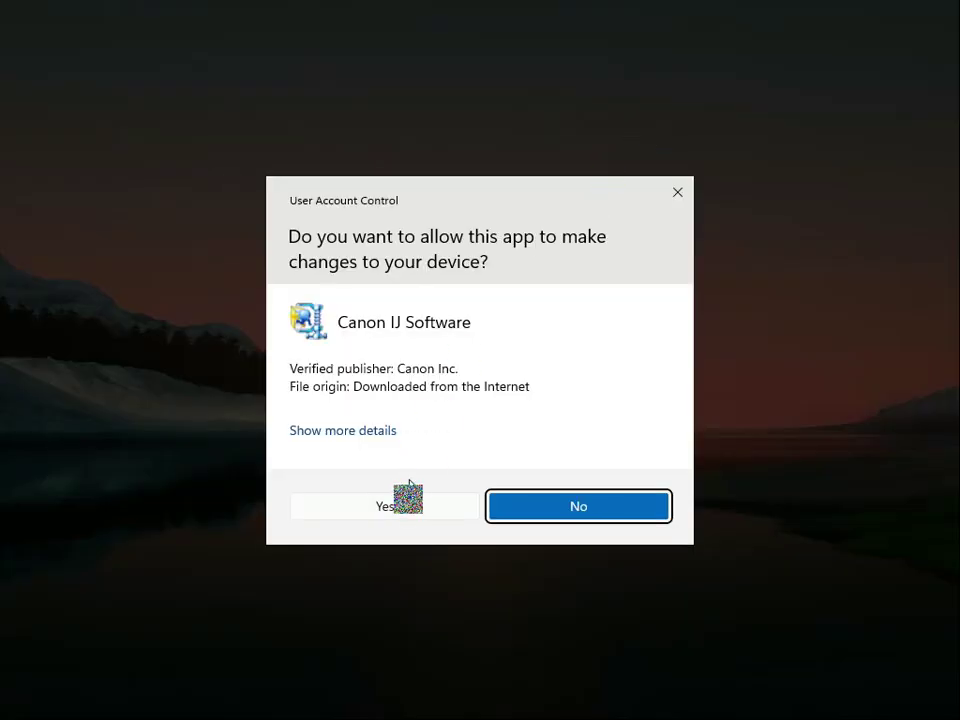
Allow Canon IJ Software to make changes in the User Account Control prompt.
left_click(384, 506)
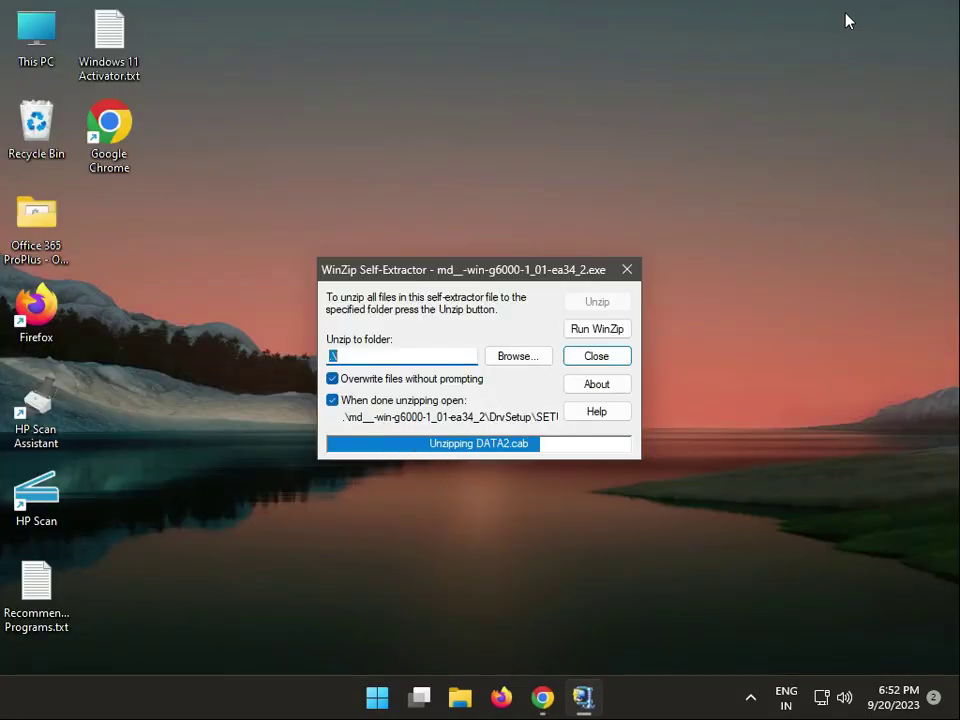
Let the WinZip Self-Extractor finish unpacking so the MP Drivers setup launches.
left_click(596, 356)
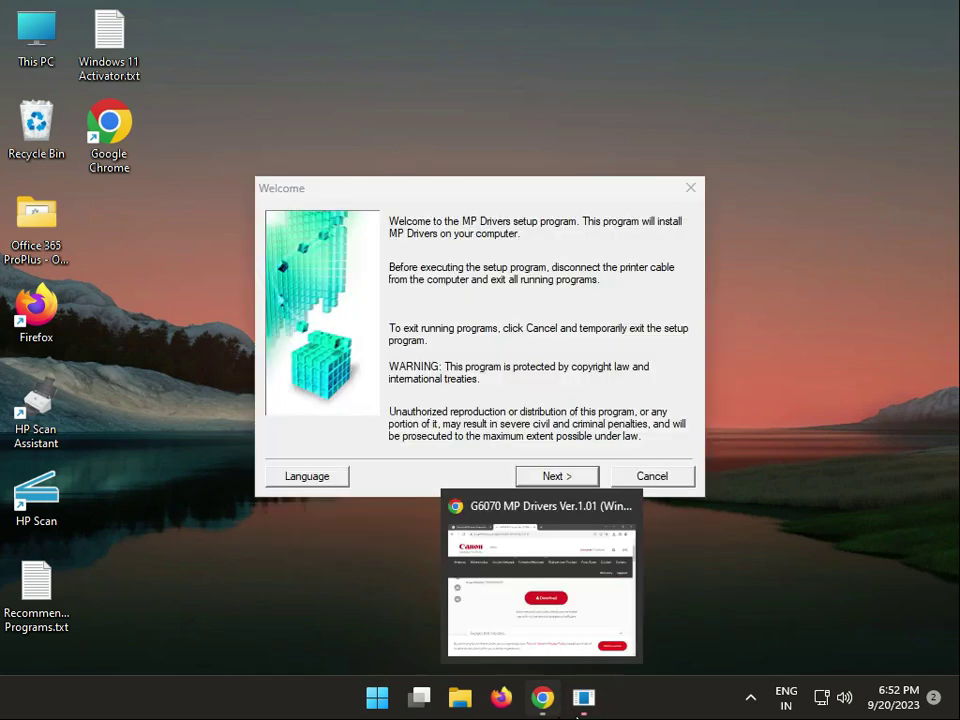
Continue past Welcome, choose Asia as the place of residence, and proceed to the license.
left_click(556, 476)
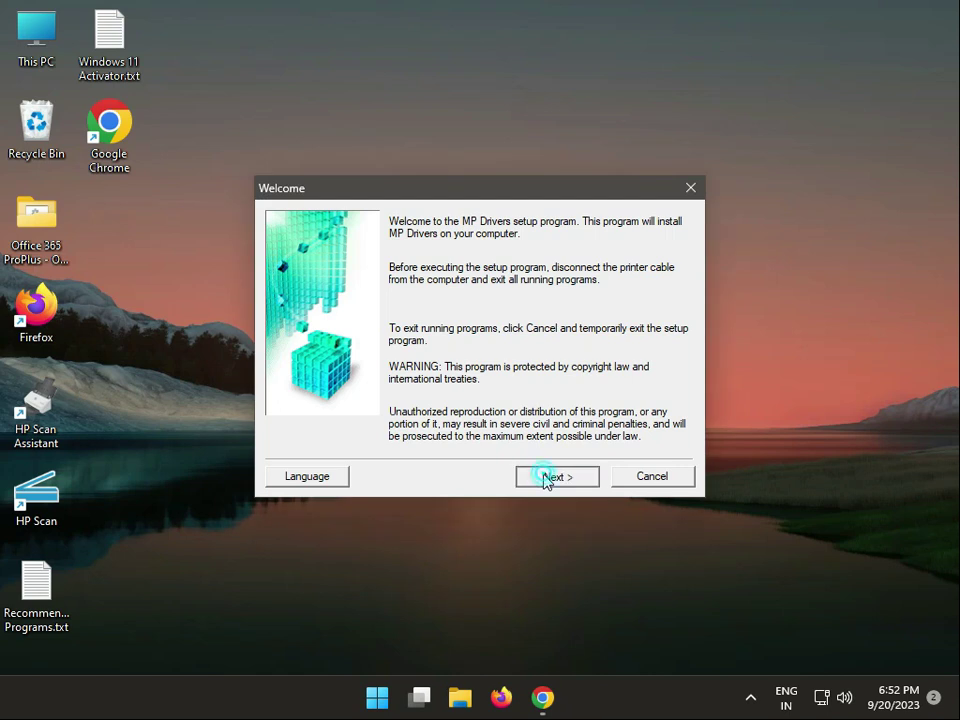
left_click(556, 476)
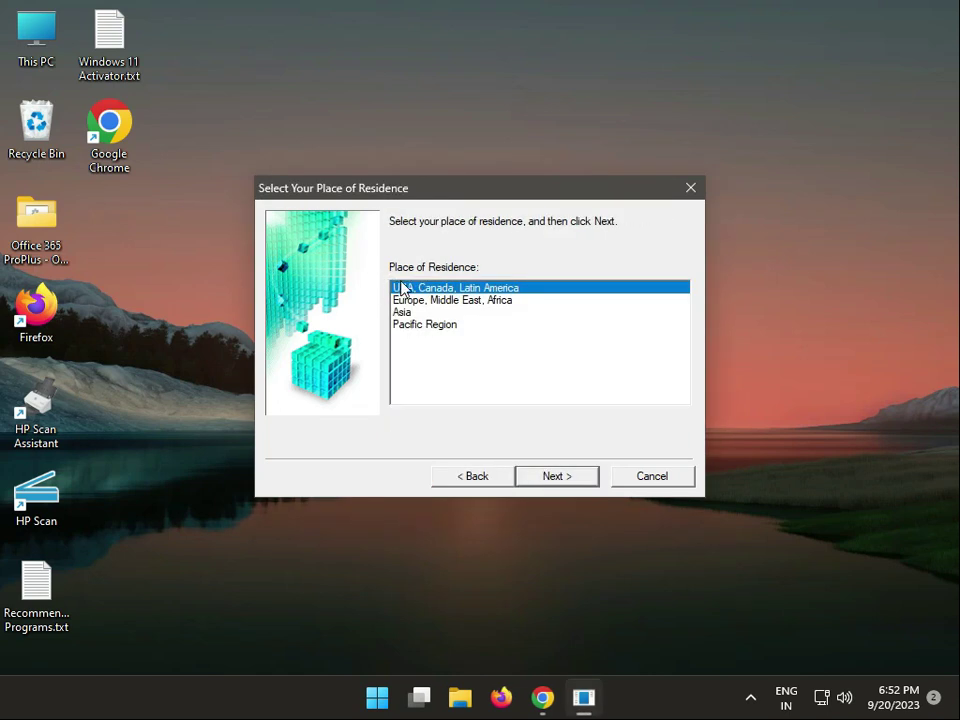
left_click(400, 312)
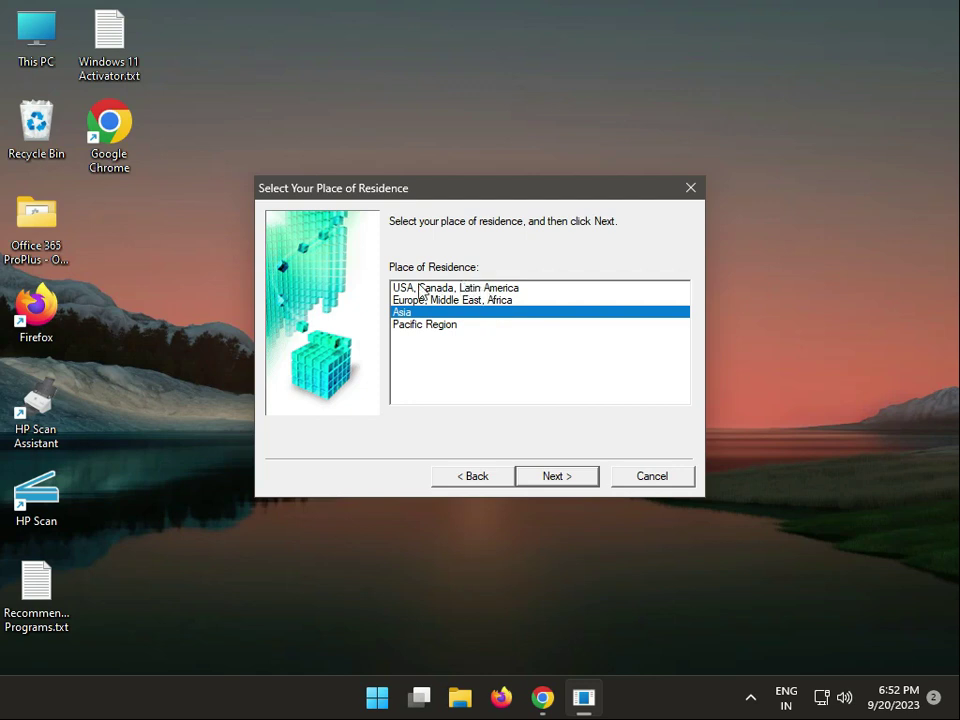
mouse_move(420, 296)
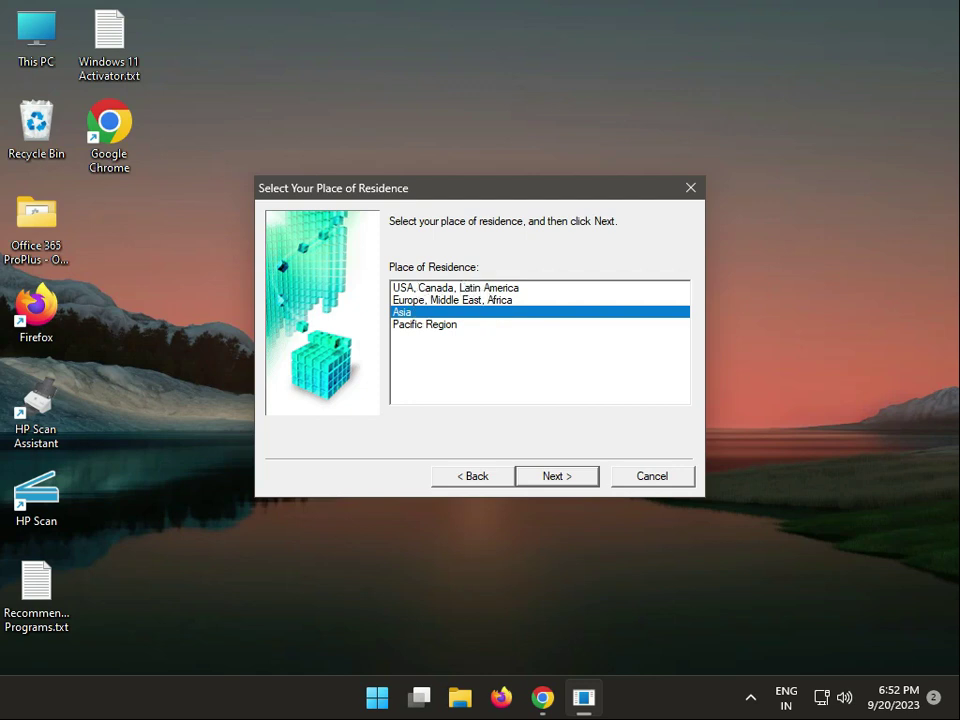
mouse_move(438, 316)
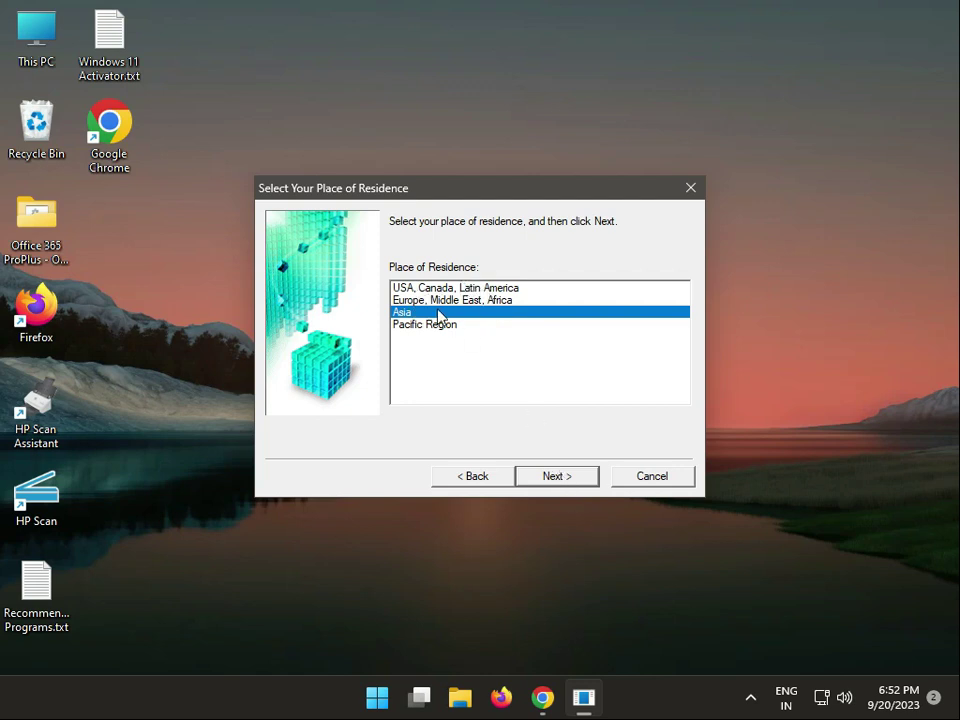
mouse_move(548, 474)
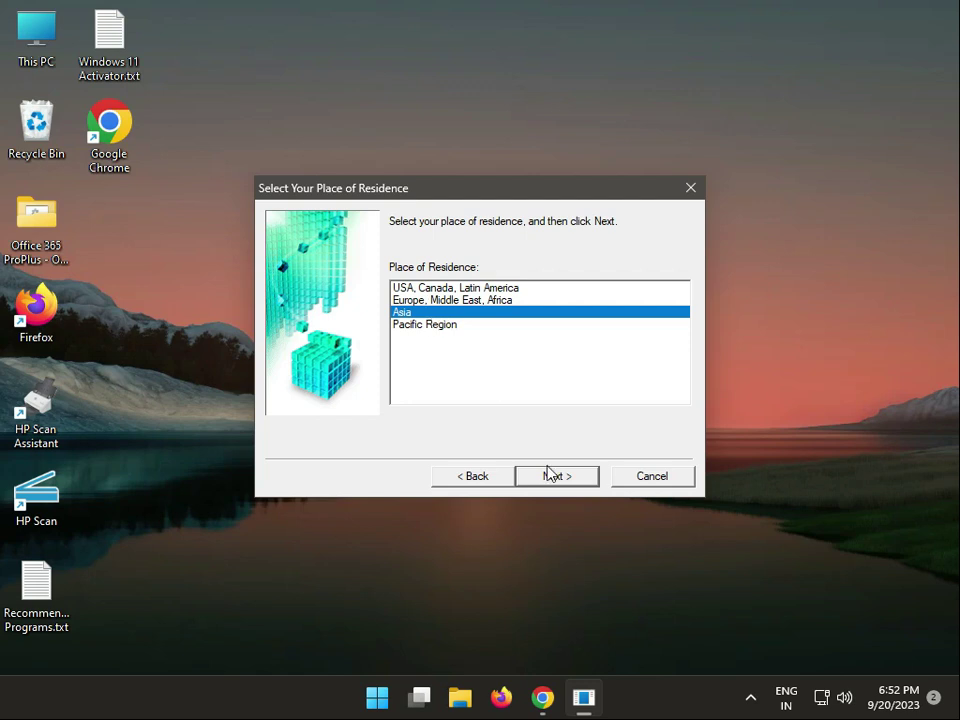
mouse_move(444, 324)
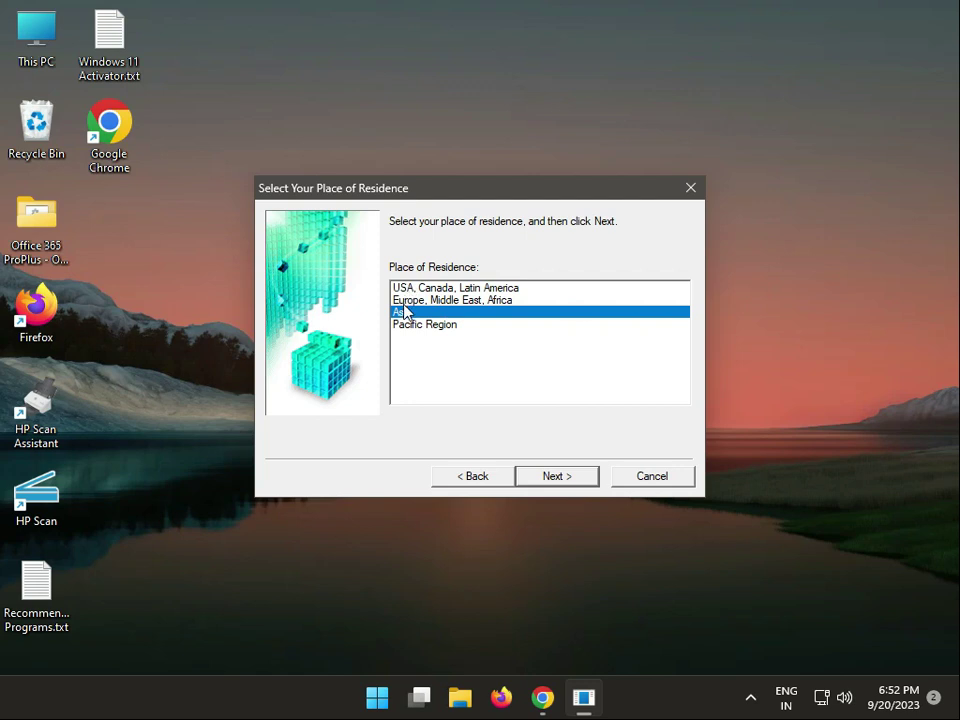
left_click(556, 476)
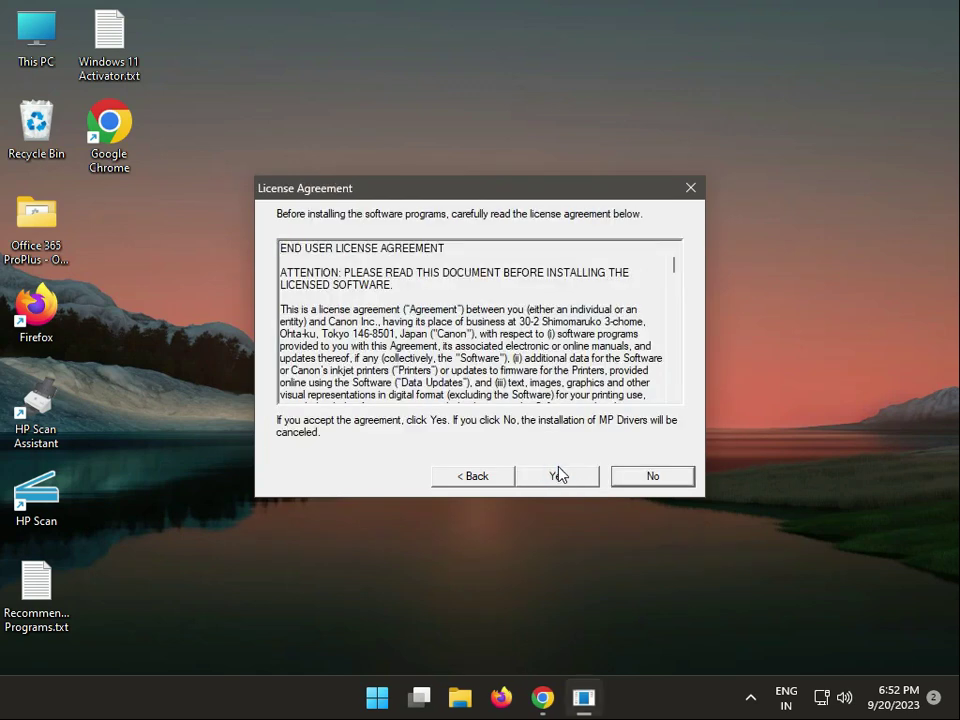
Accept the license agreement with Yes so installation proceeds.
left_click(556, 476)
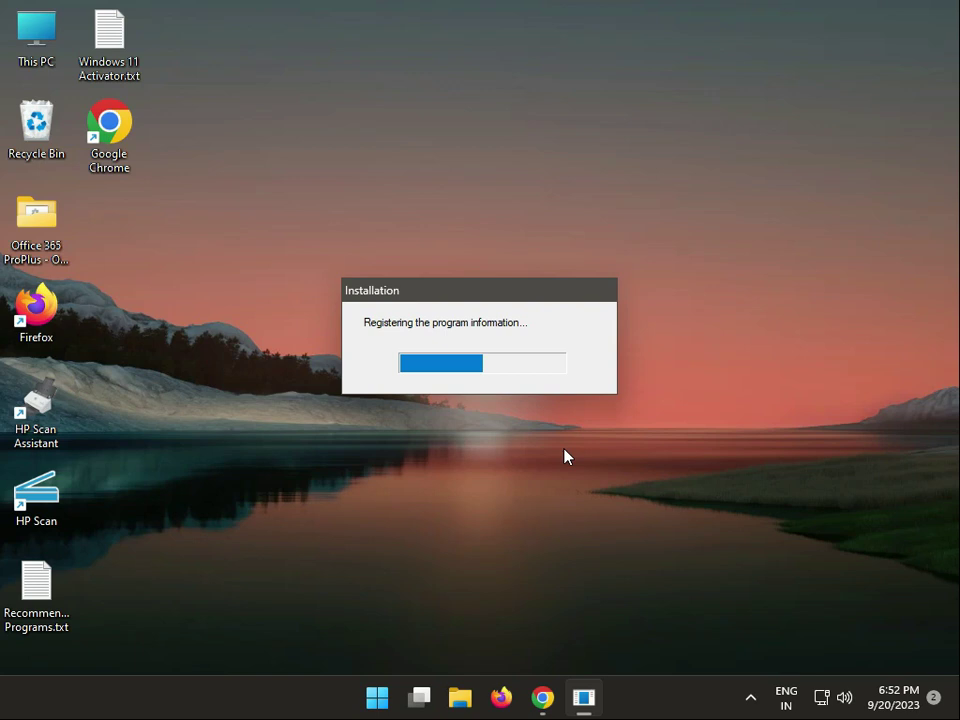
mouse_move(664, 716)
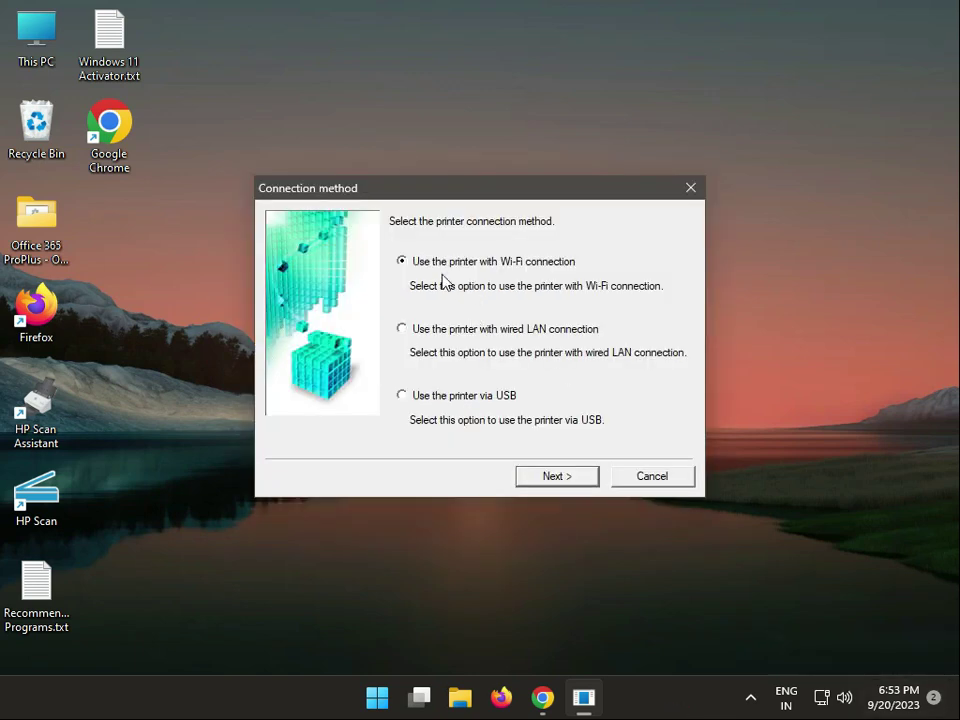
mouse_move(546, 464)
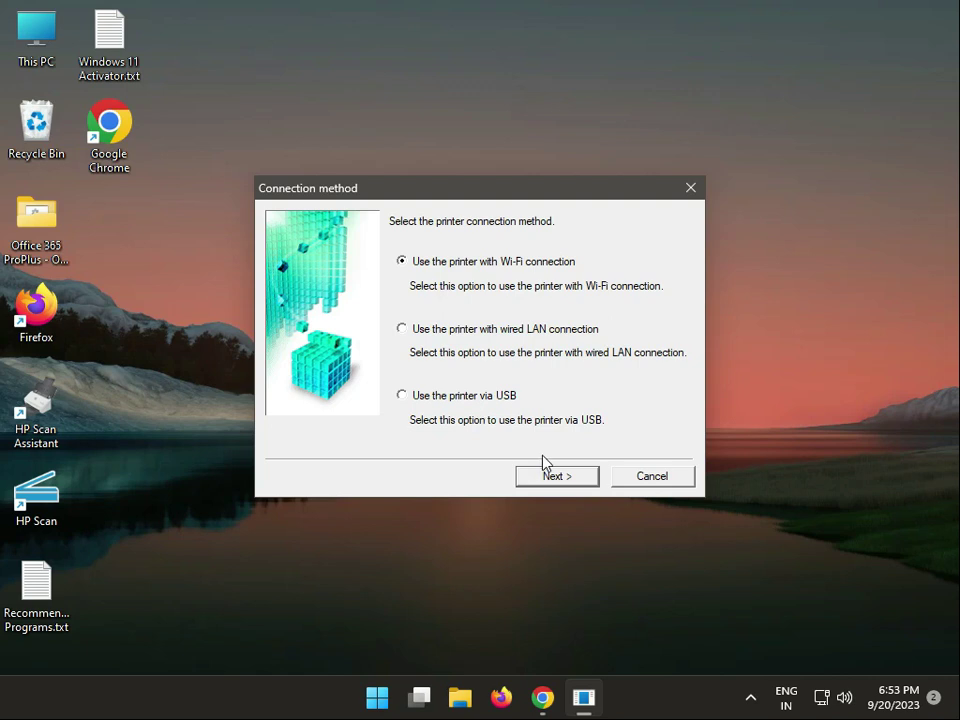
mouse_move(452, 404)
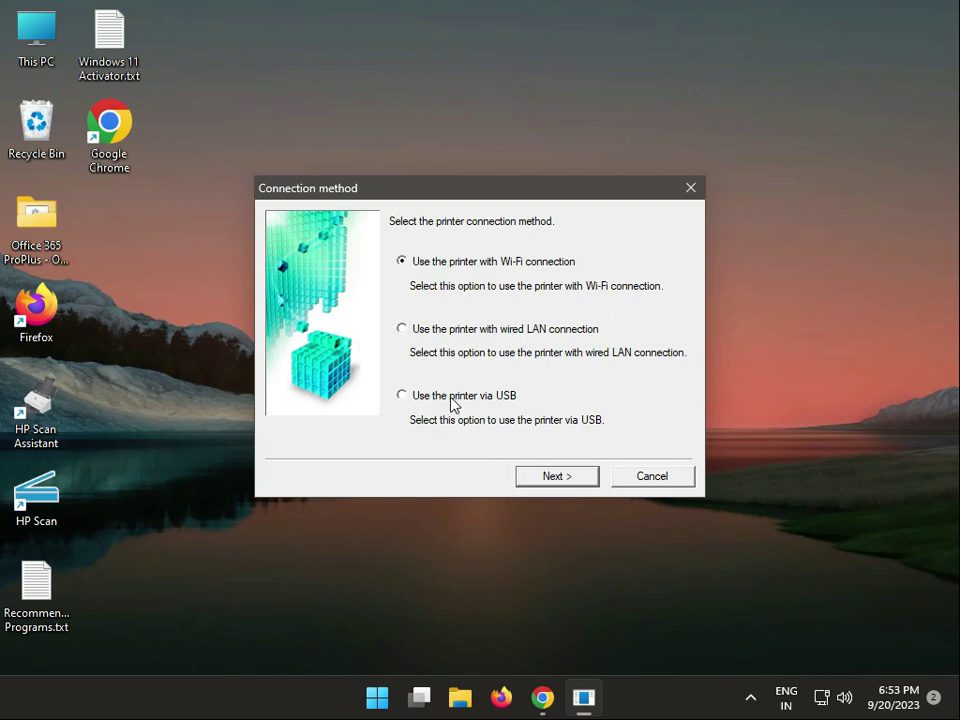
mouse_move(496, 276)
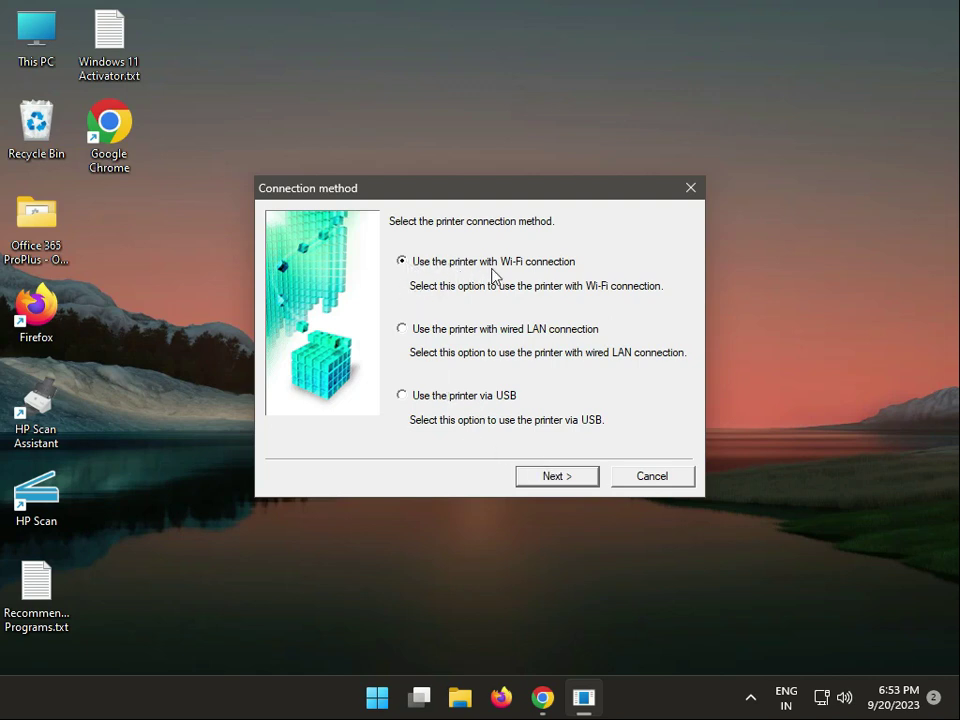
mouse_move(404, 330)
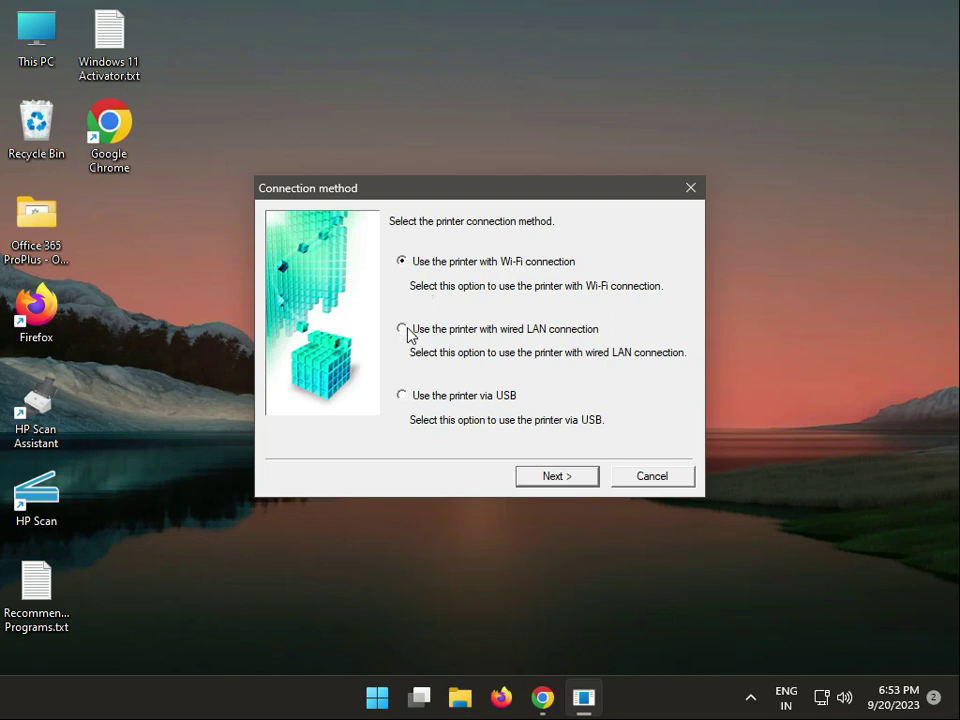
mouse_move(412, 412)
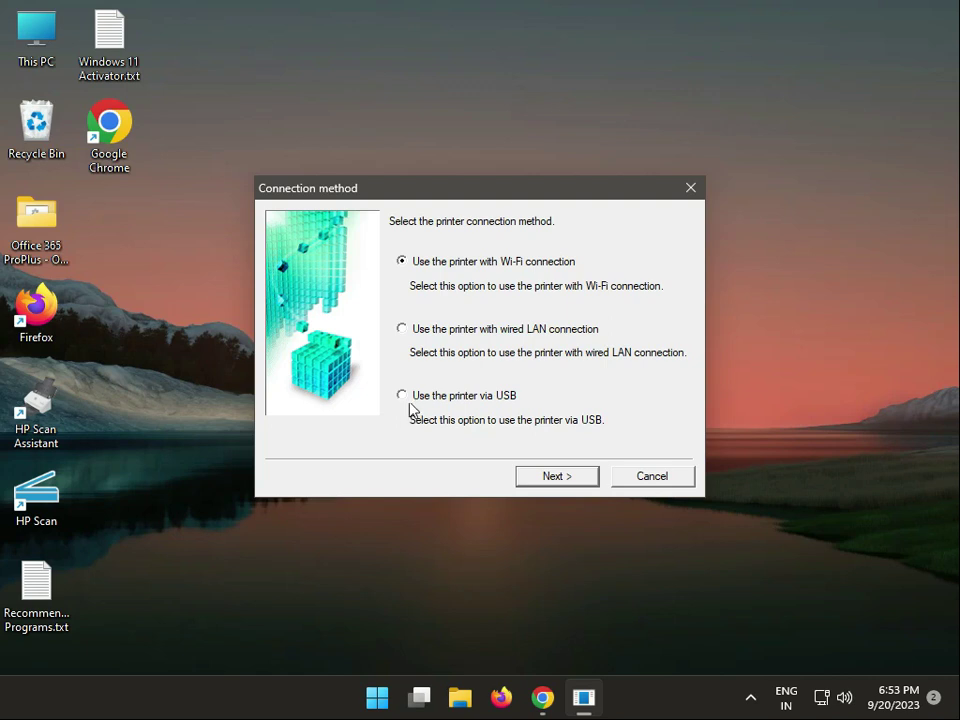
Try USB and Wi-Fi, then settle on 'Use the printer with wired LAN connection'.
left_click(400, 396)
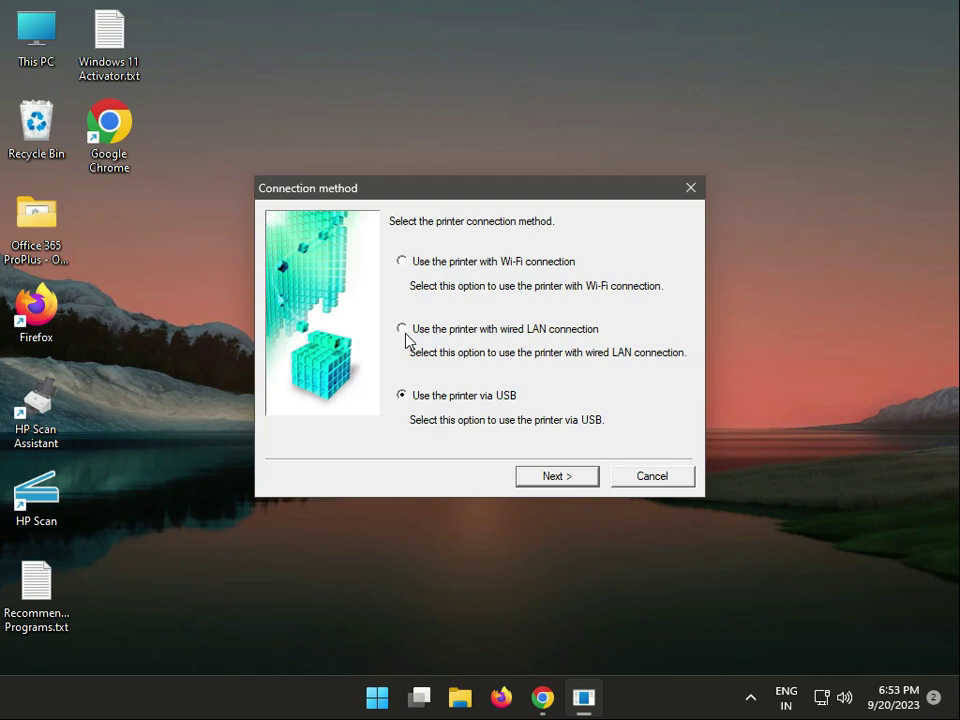
mouse_move(484, 350)
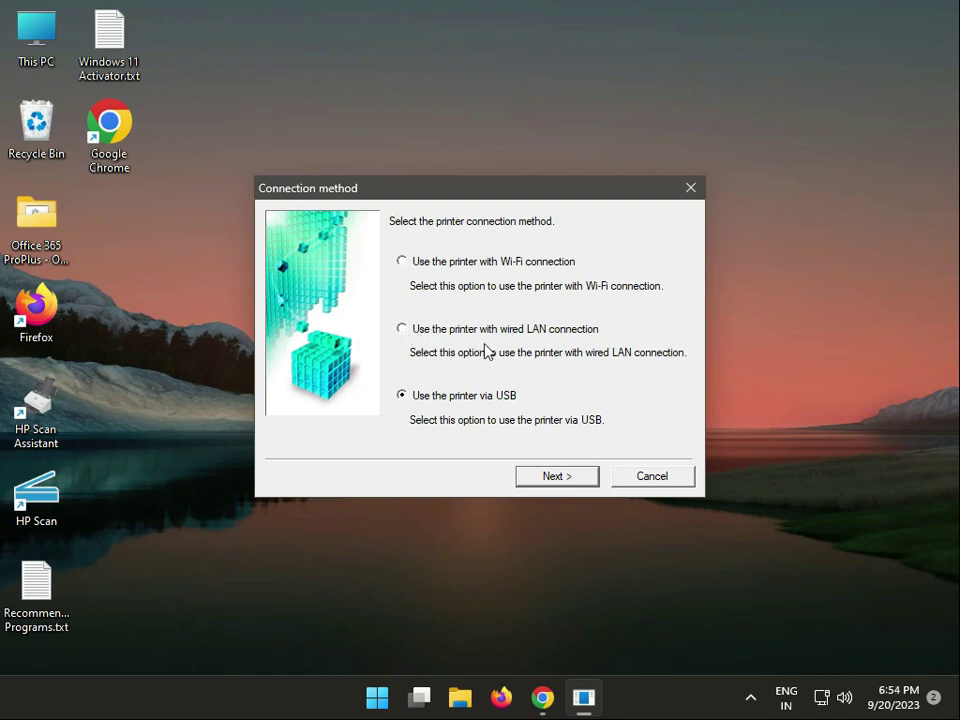
mouse_move(404, 268)
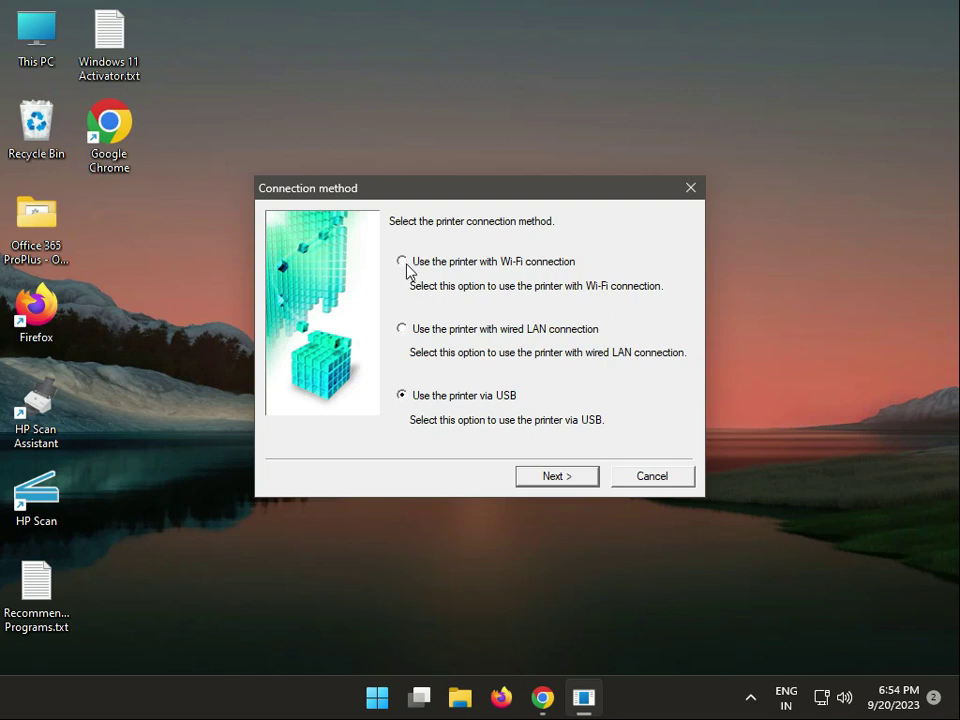
left_click(402, 262)
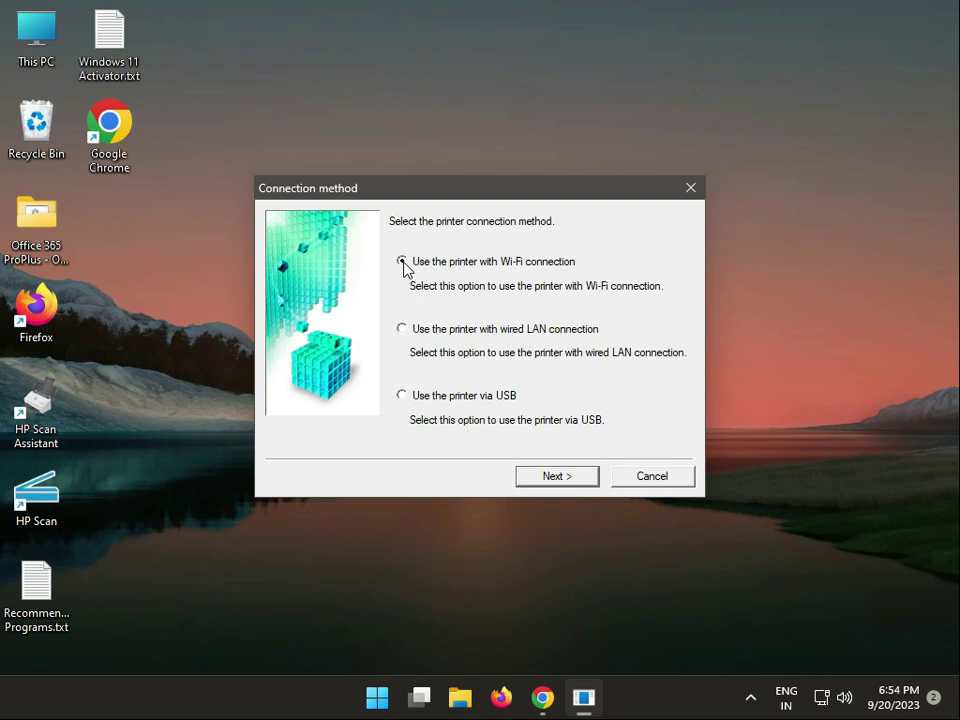
left_click(402, 260)
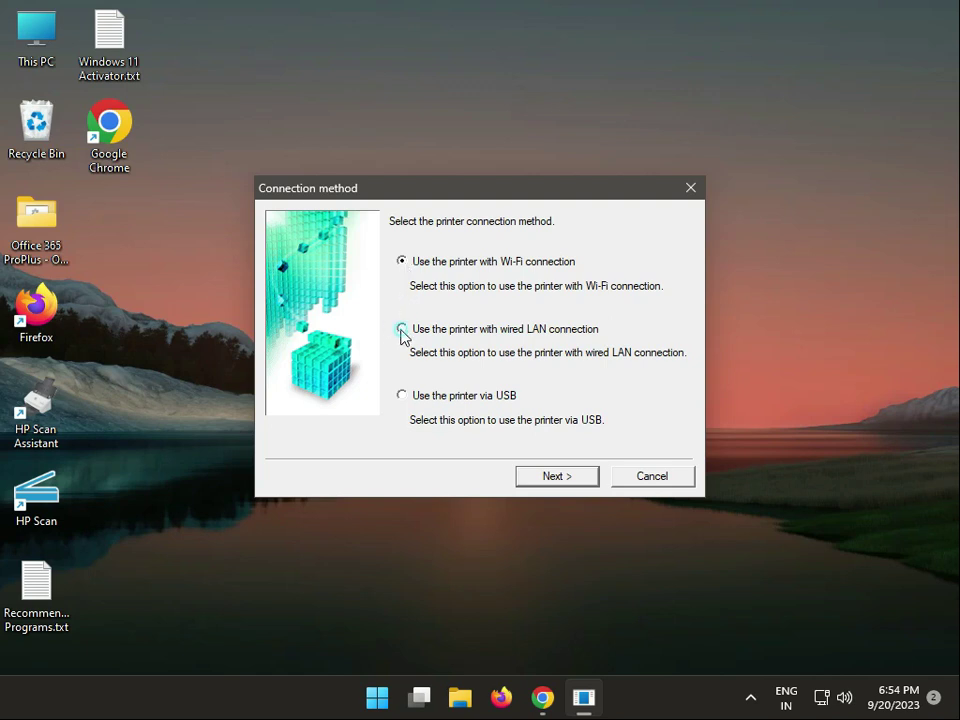
left_click(402, 328)
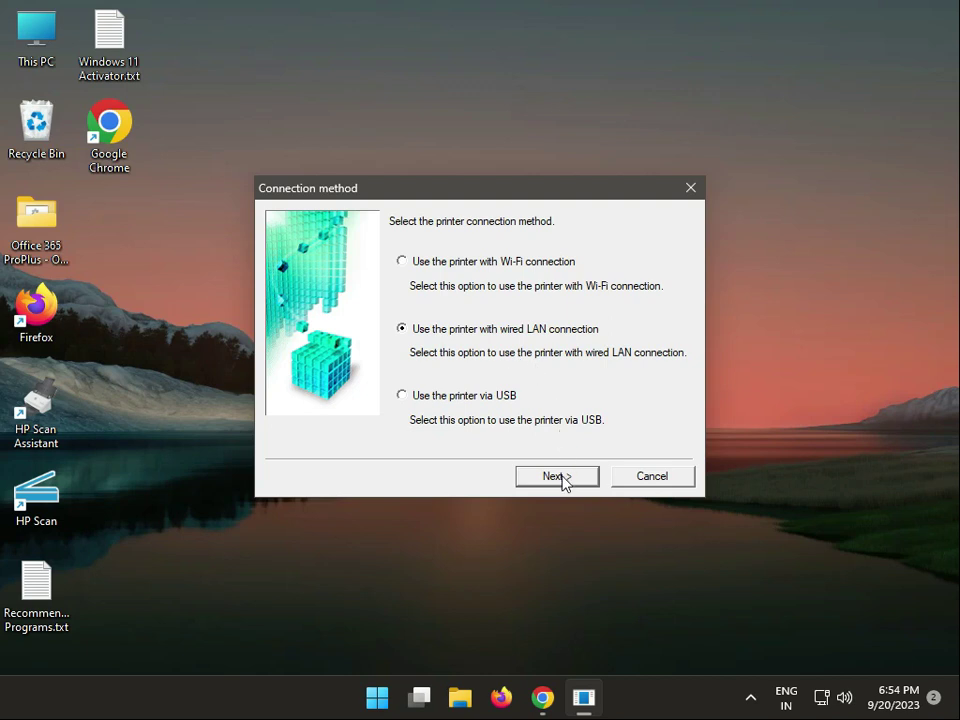
mouse_move(378, 240)
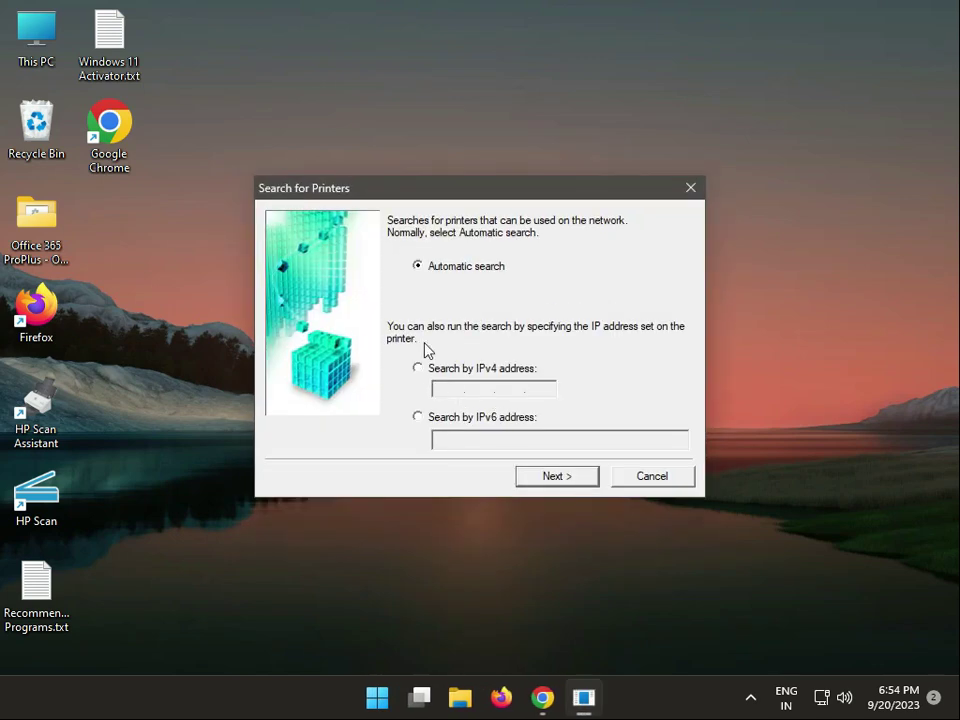
mouse_move(464, 280)
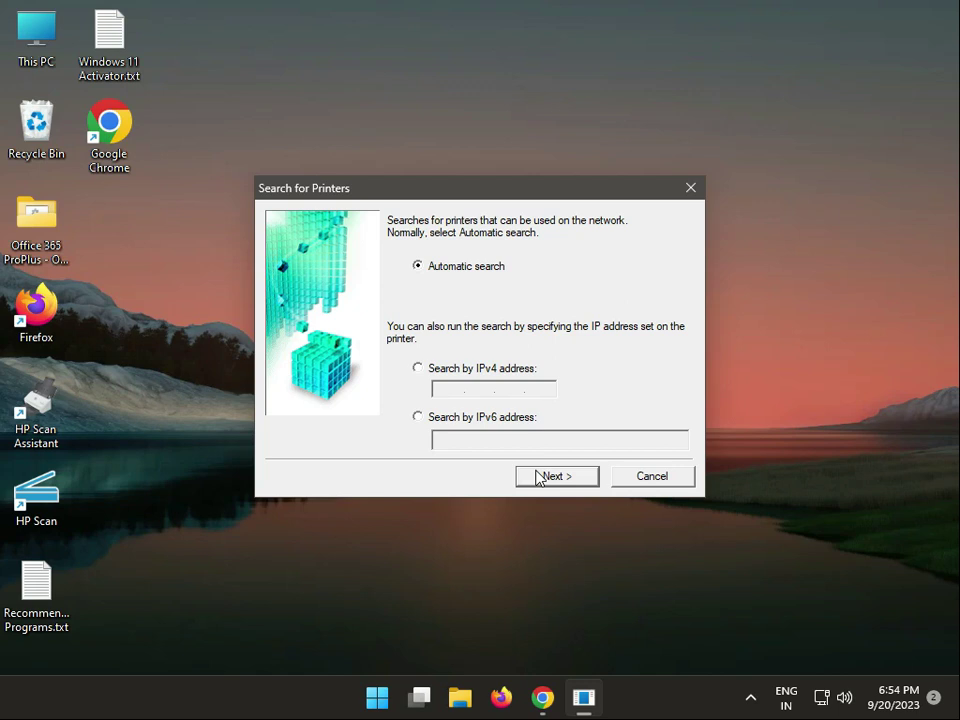
Run the automatic network search, cancel when no printer is found, and finish the incomplete setup.
left_click(556, 476)
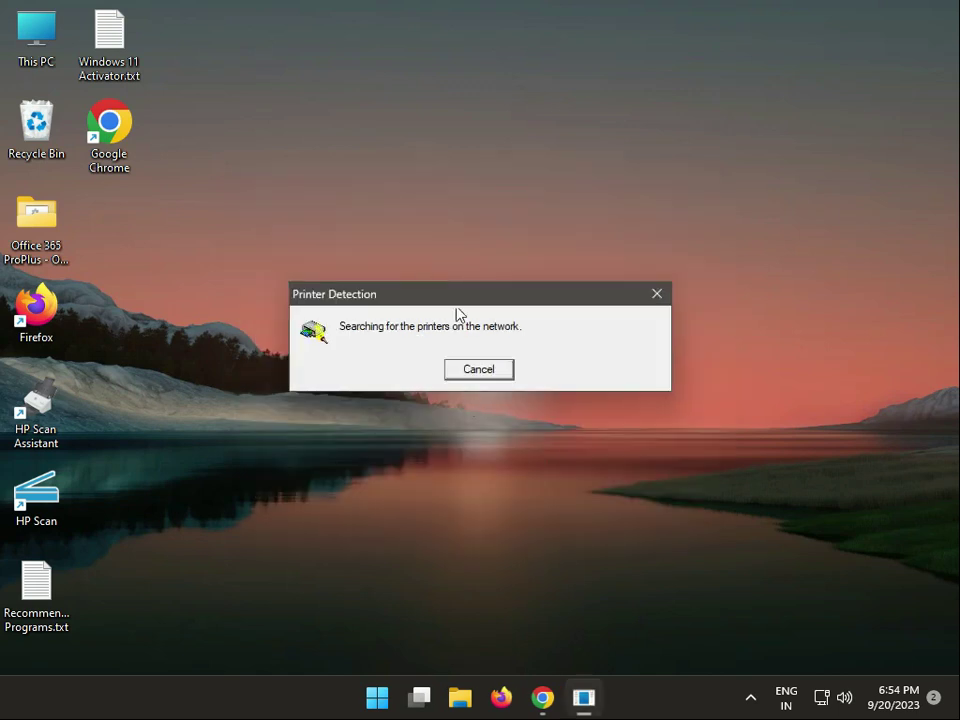
mouse_move(528, 390)
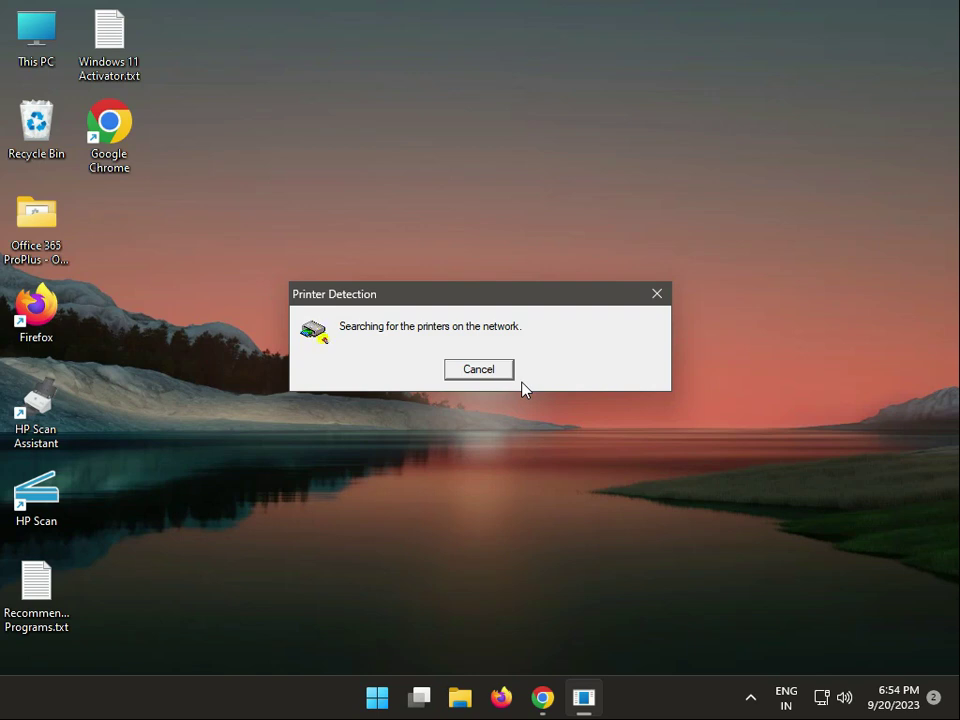
mouse_move(396, 352)
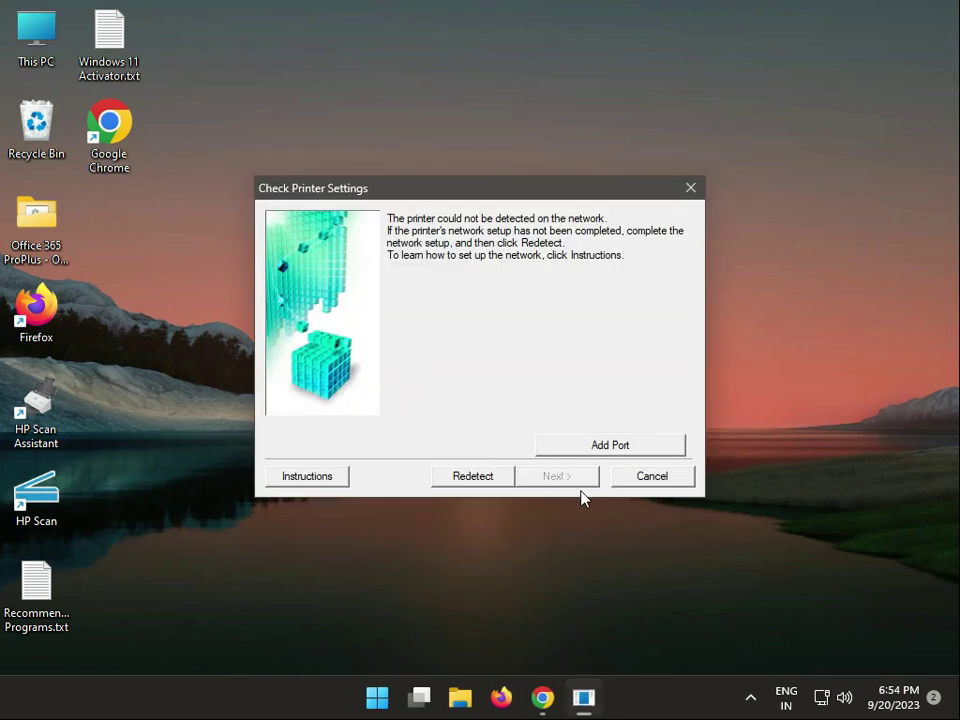
left_click(652, 476)
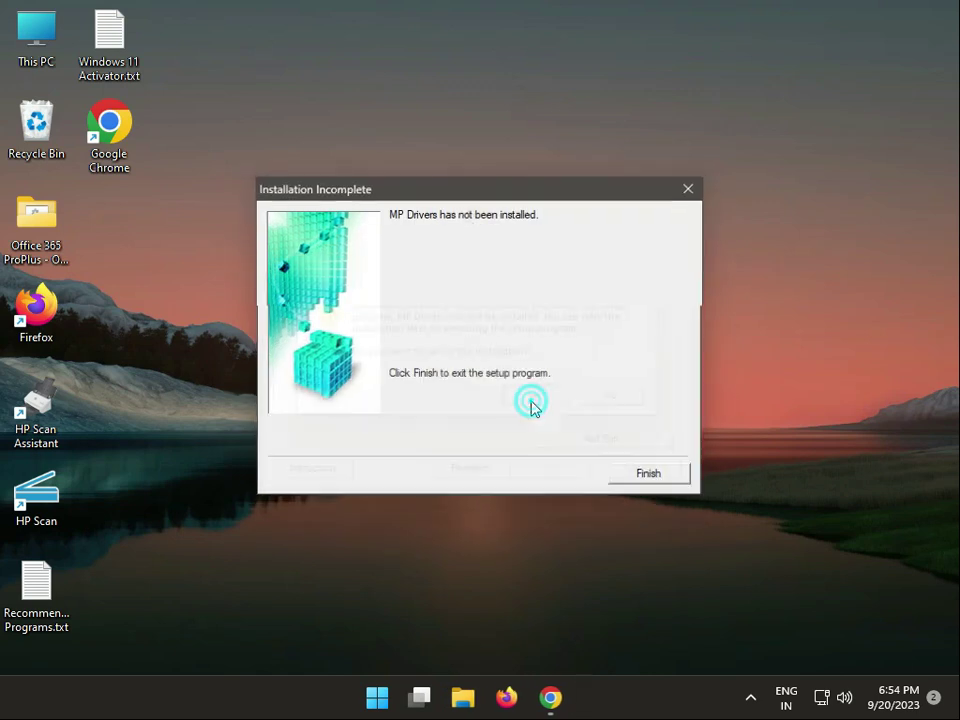
left_click(648, 472)
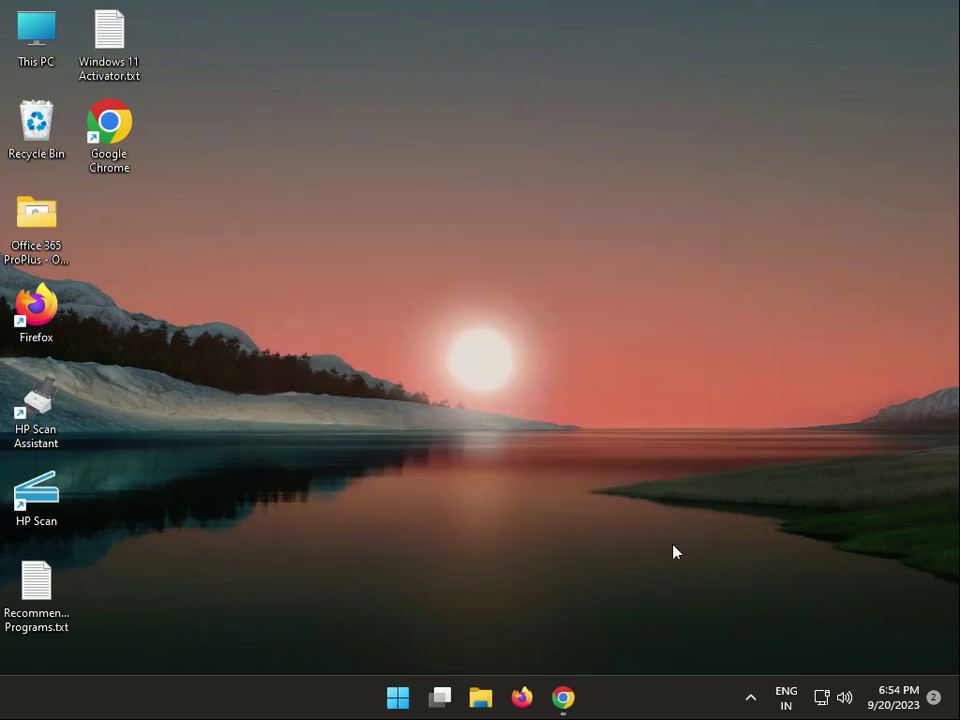